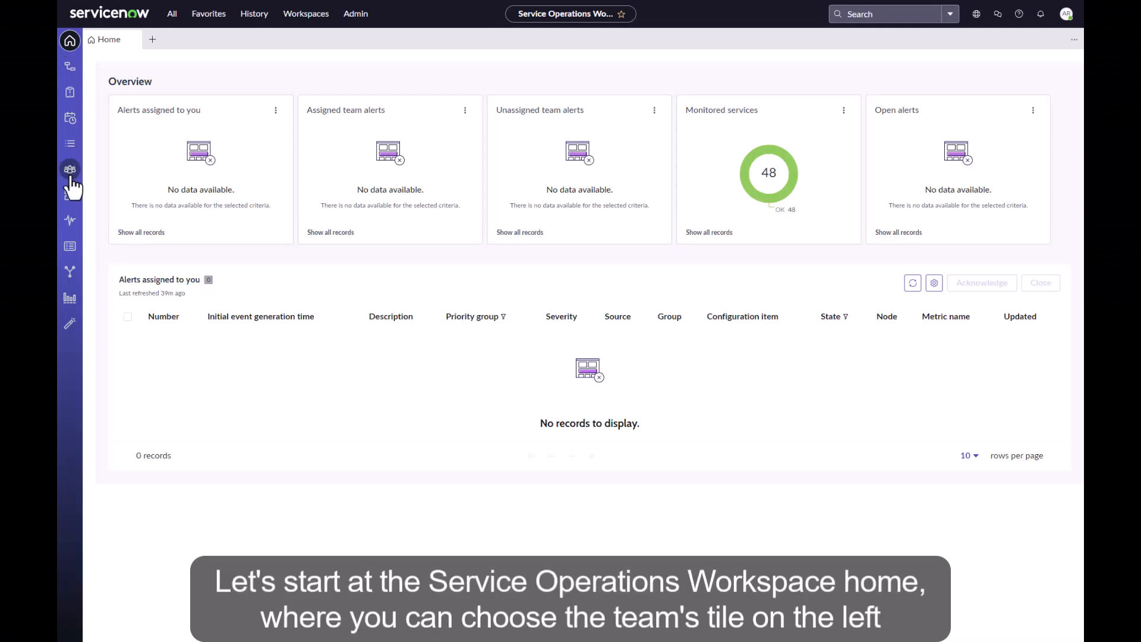
Navigate from the home overview to the SRE Shift 2 team.
click(70, 169)
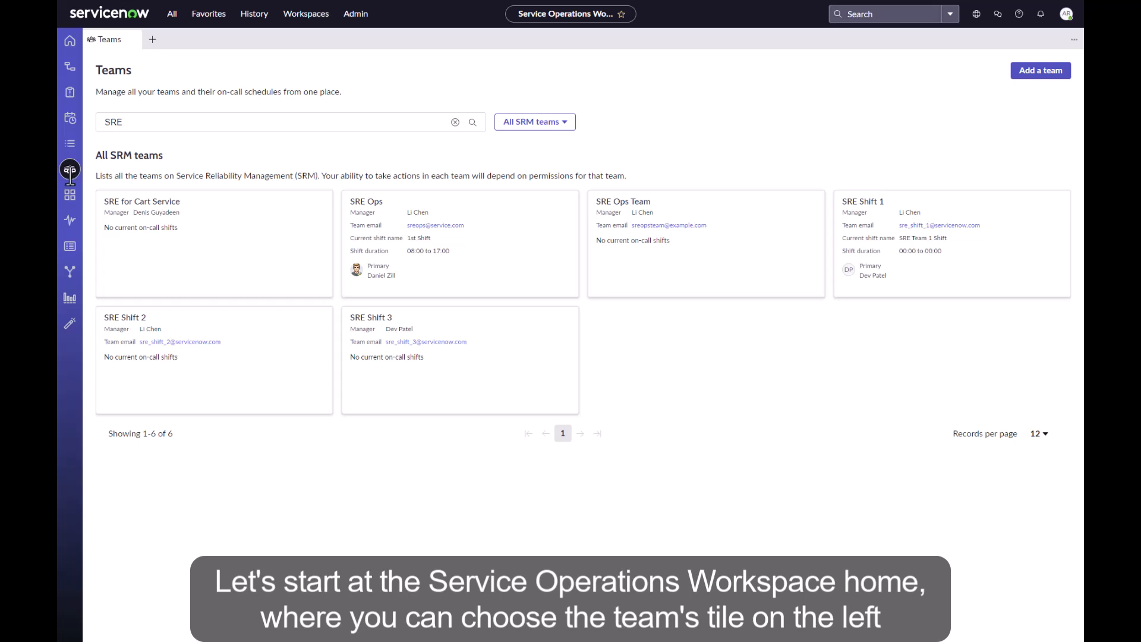
mouse_move(535, 121)
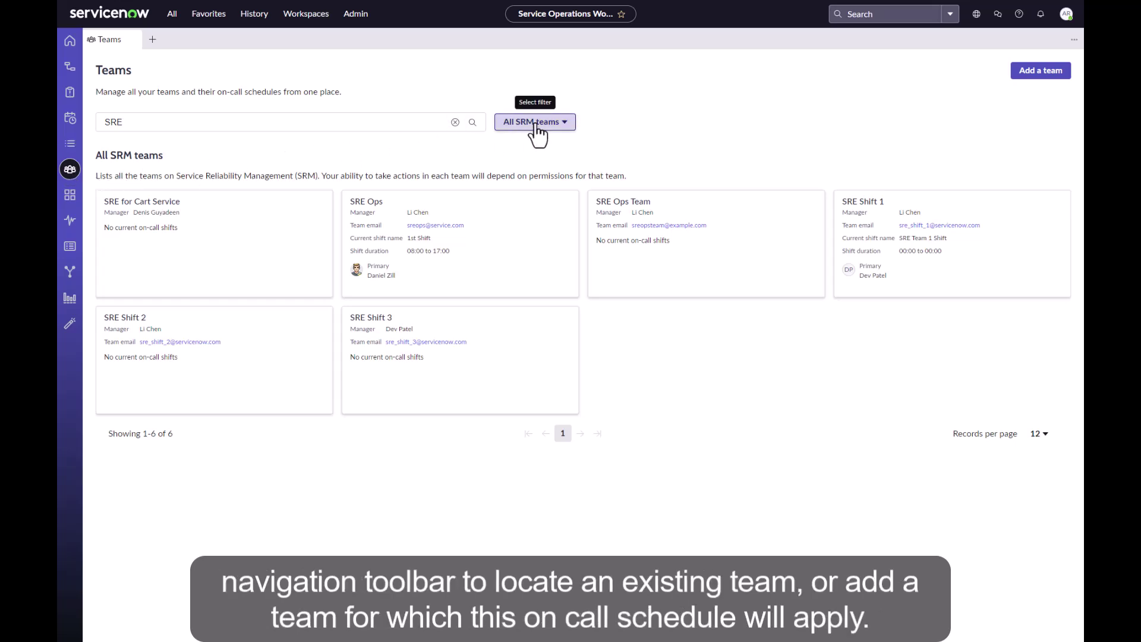
click(534, 121)
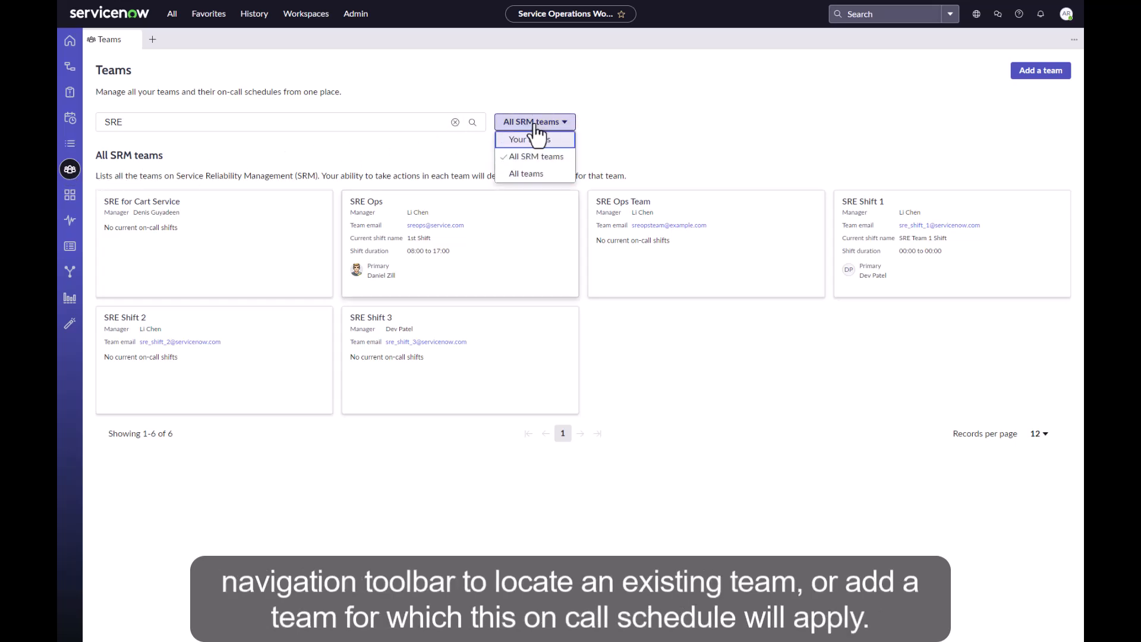
click(124, 317)
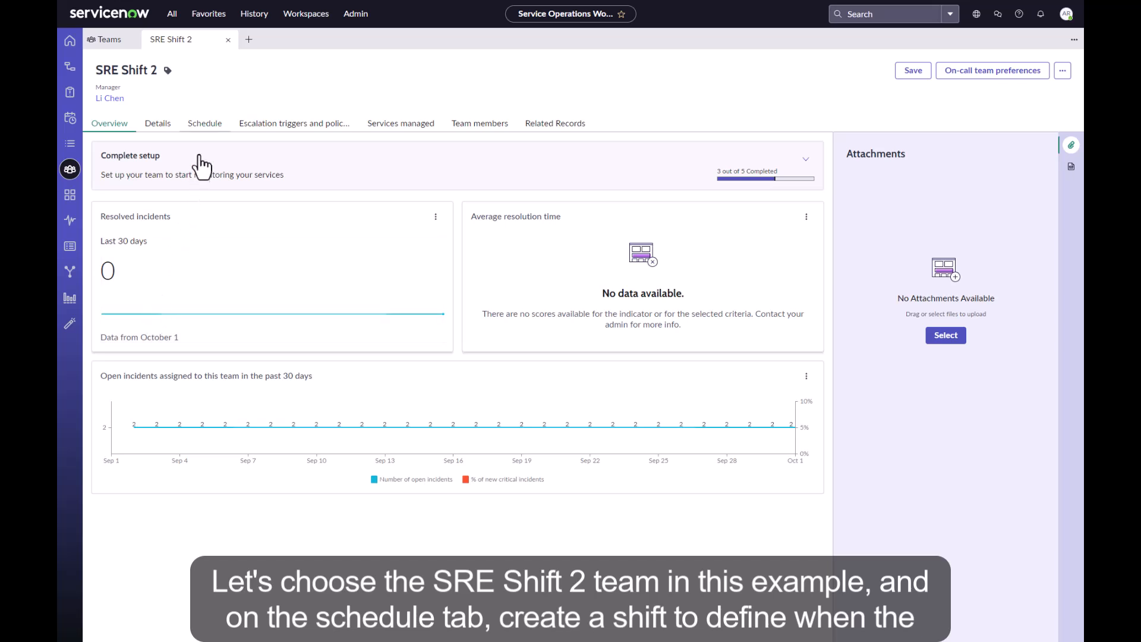
Go to the team's Schedule and begin a new shift.
click(205, 123)
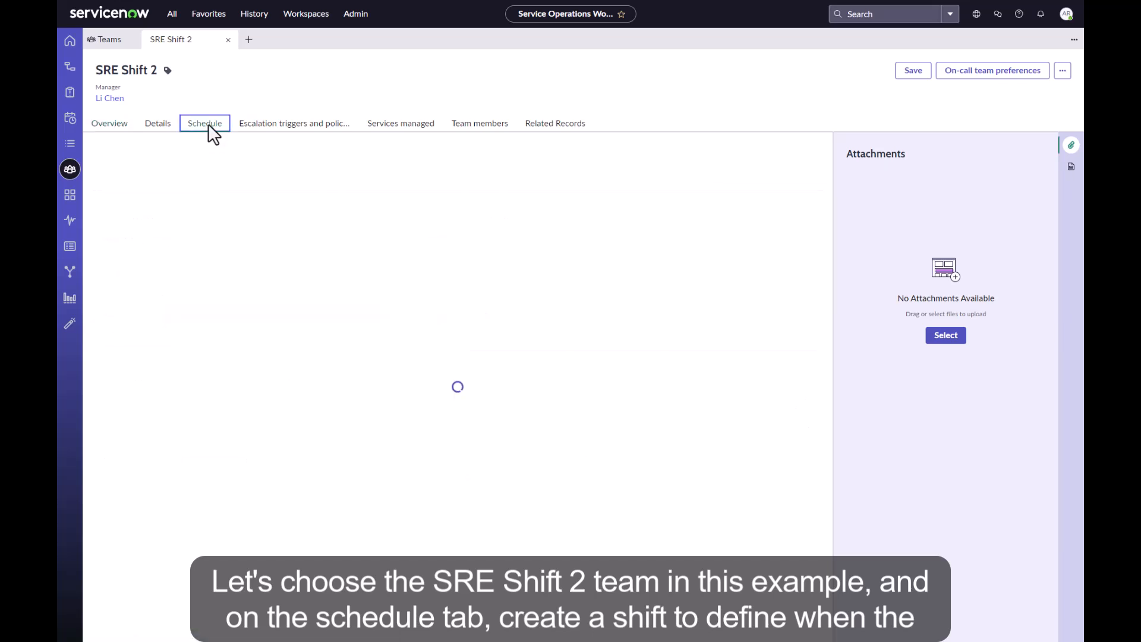
click(204, 122)
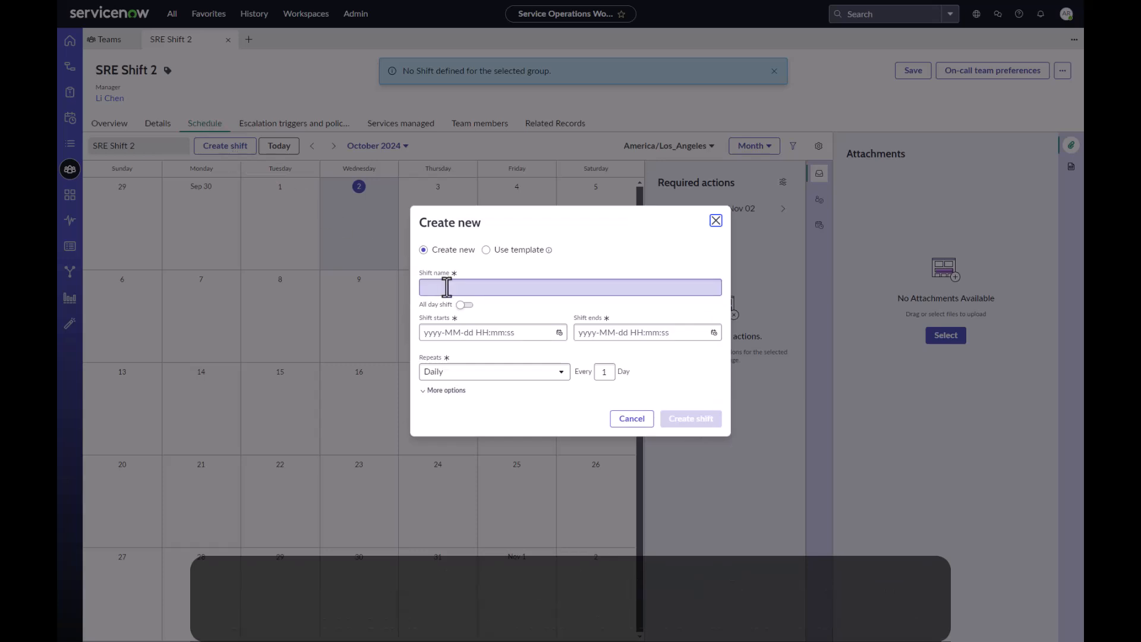
Name the shift '1st Shift' starting 2 October 2024 at 08:00.
text(1st Shift)
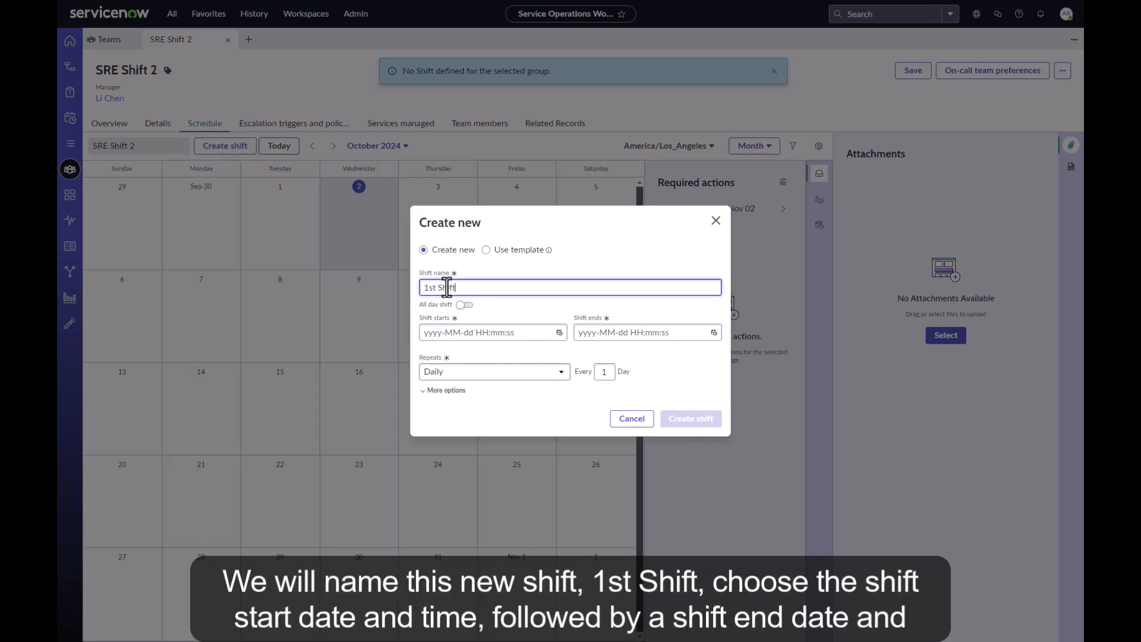
click(487, 331)
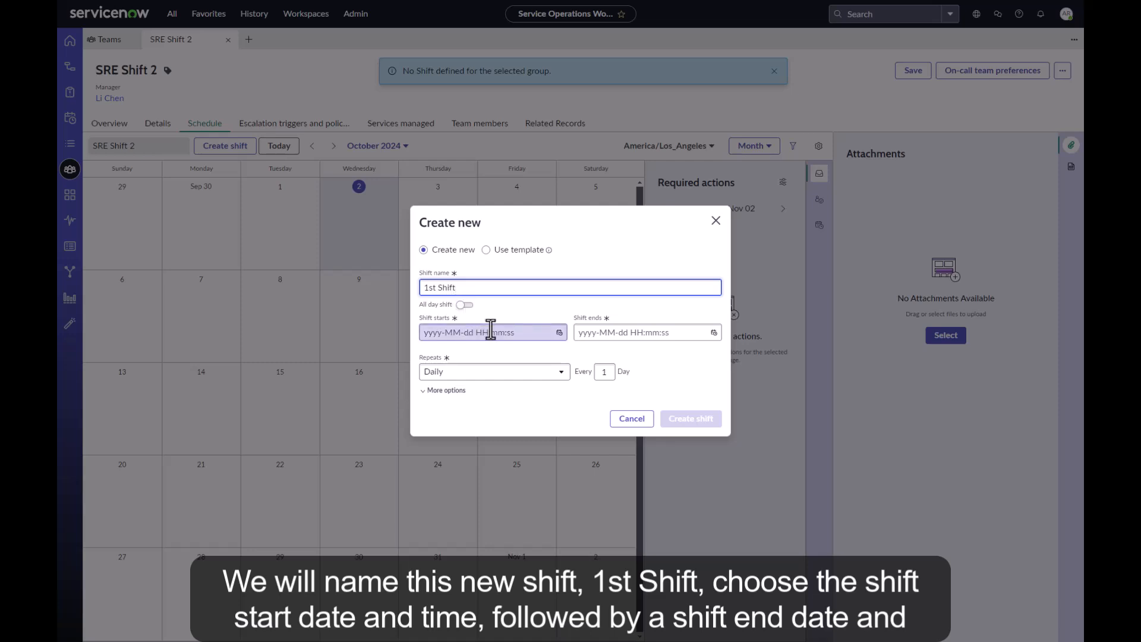
click(487, 333)
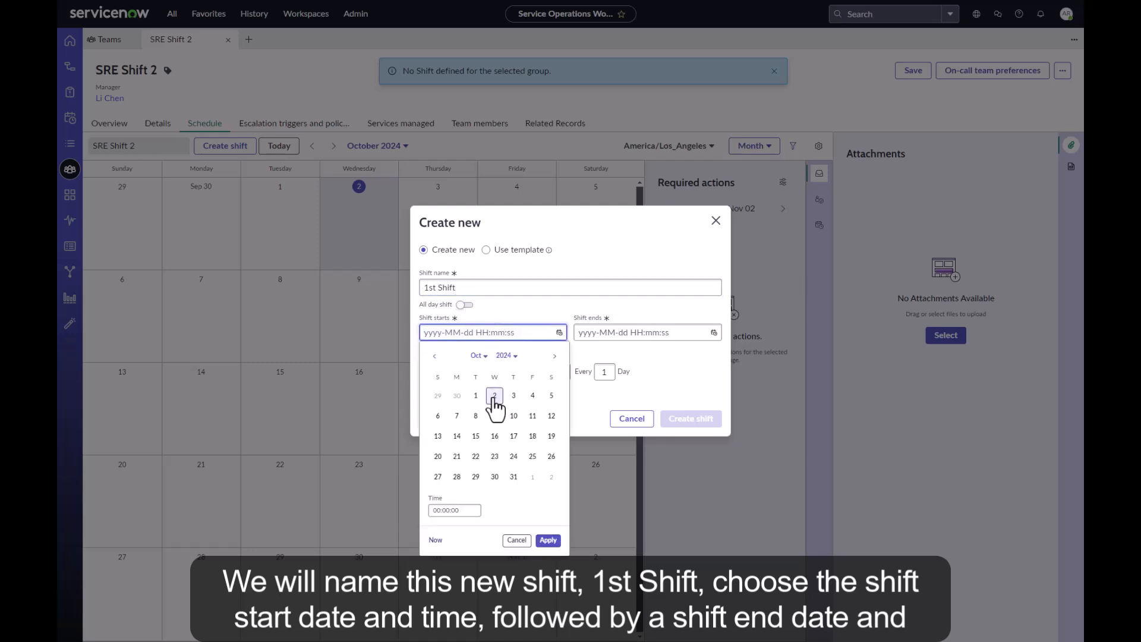
click(493, 395)
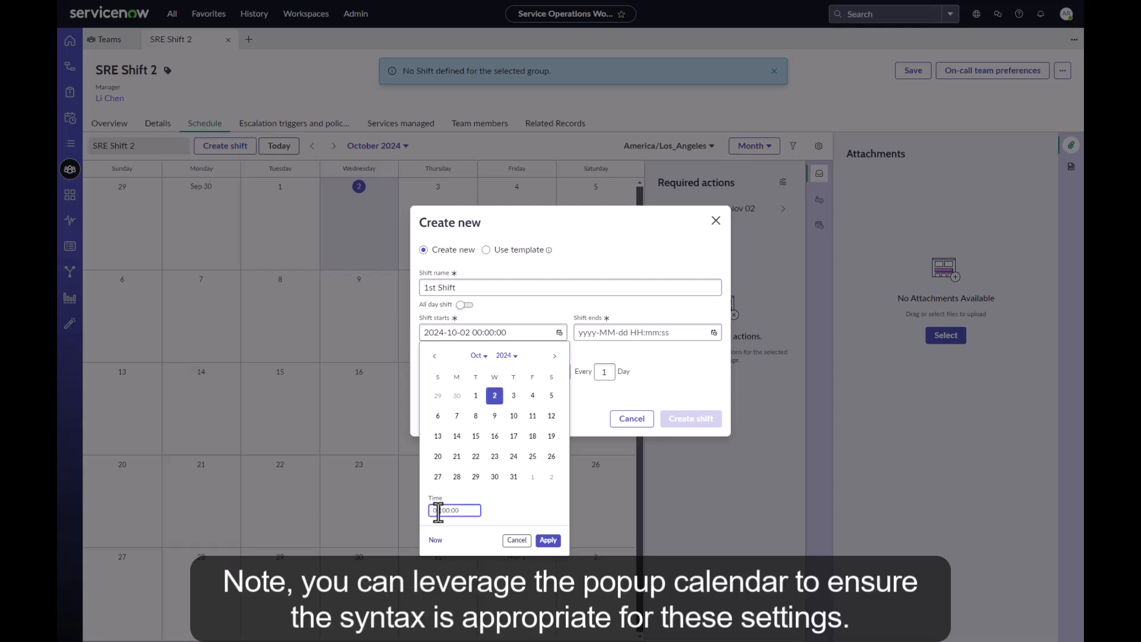
click(547, 540)
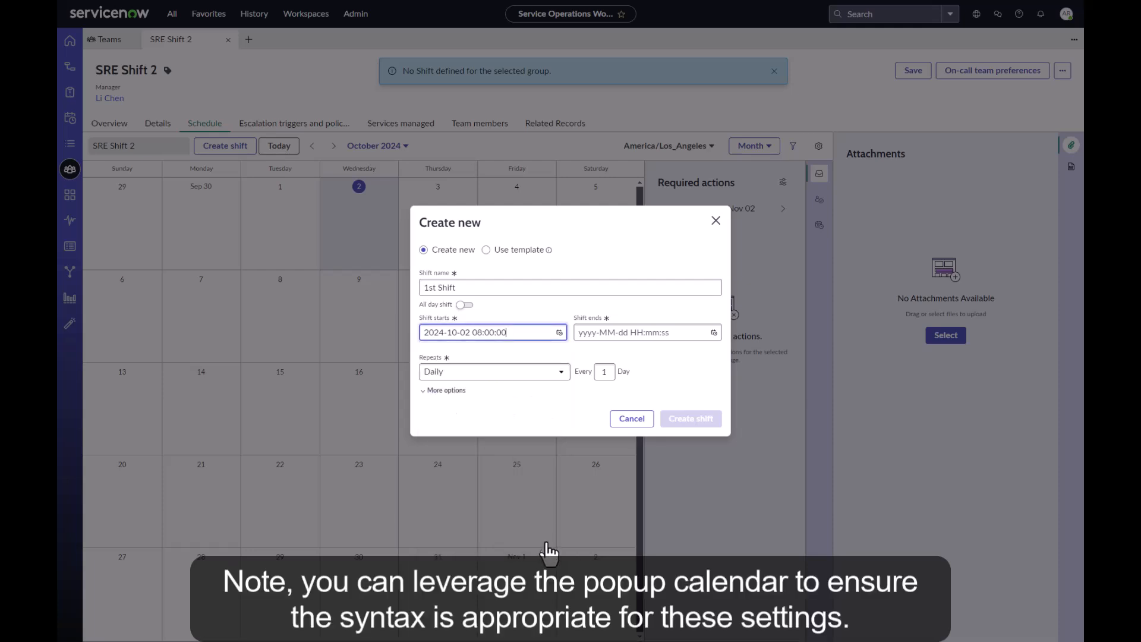
Set the shift to end on 2 October 2024 at 17:00.
click(712, 332)
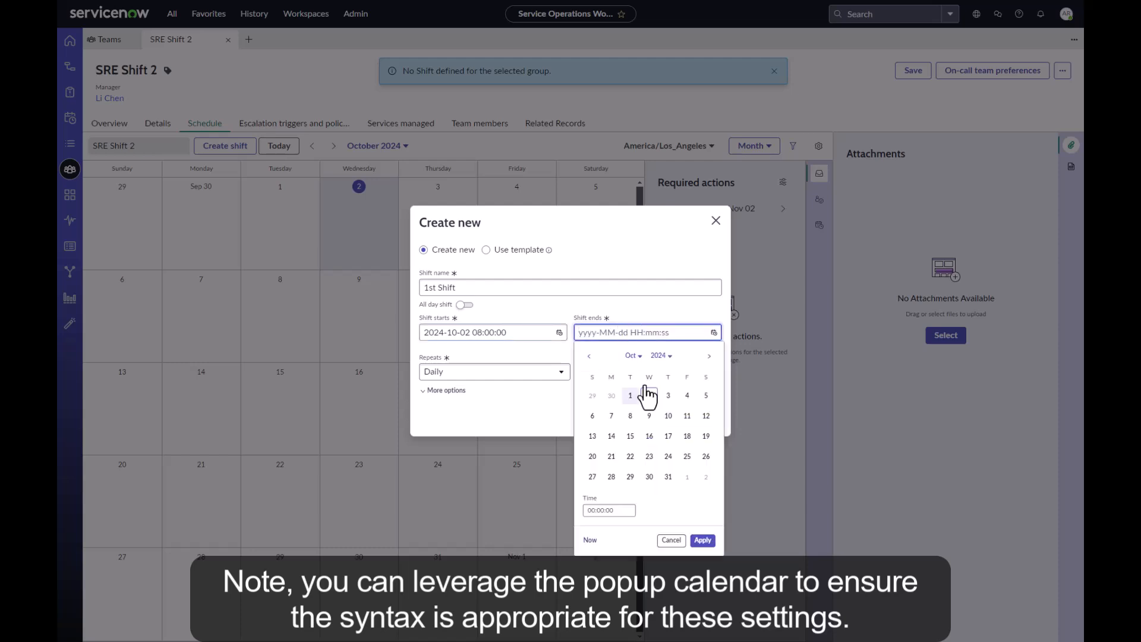
click(648, 395)
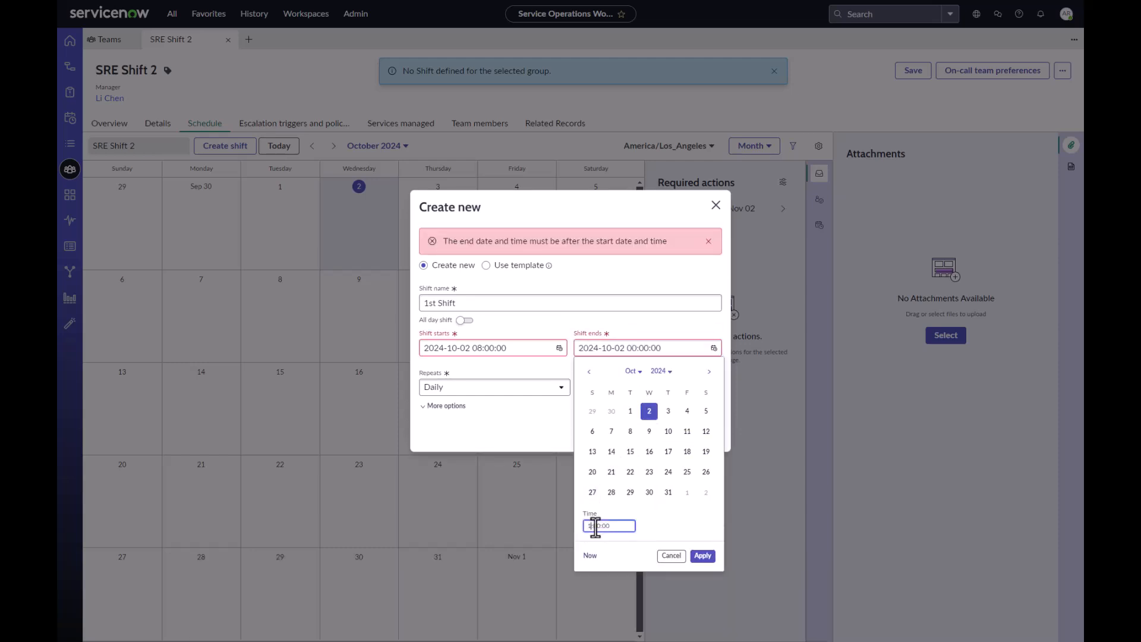
text(17:00:00)
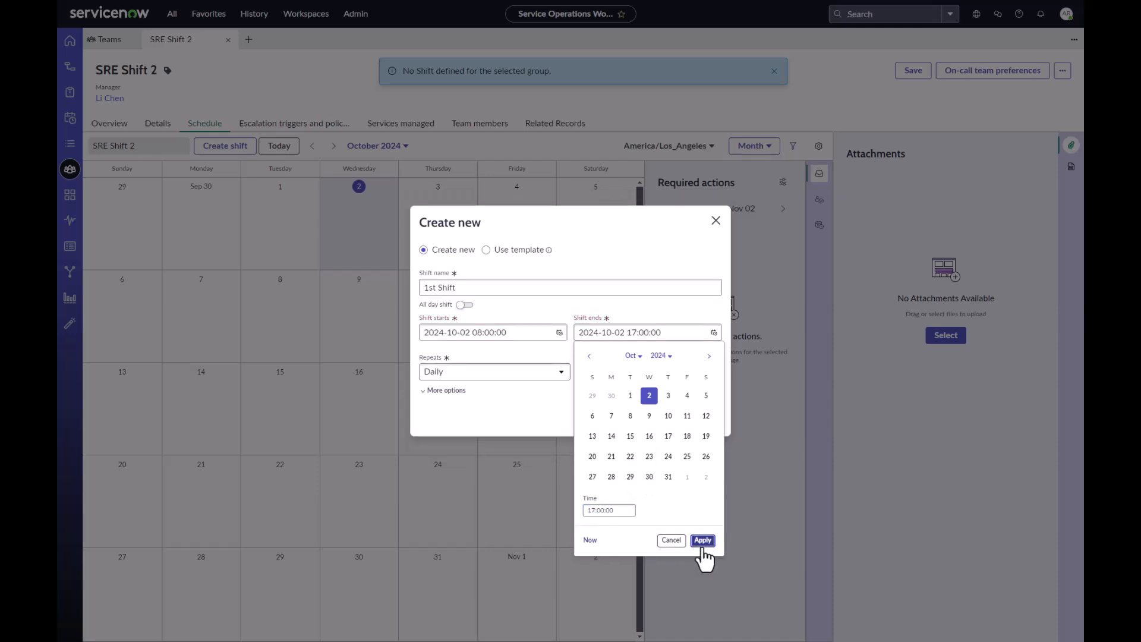
click(700, 540)
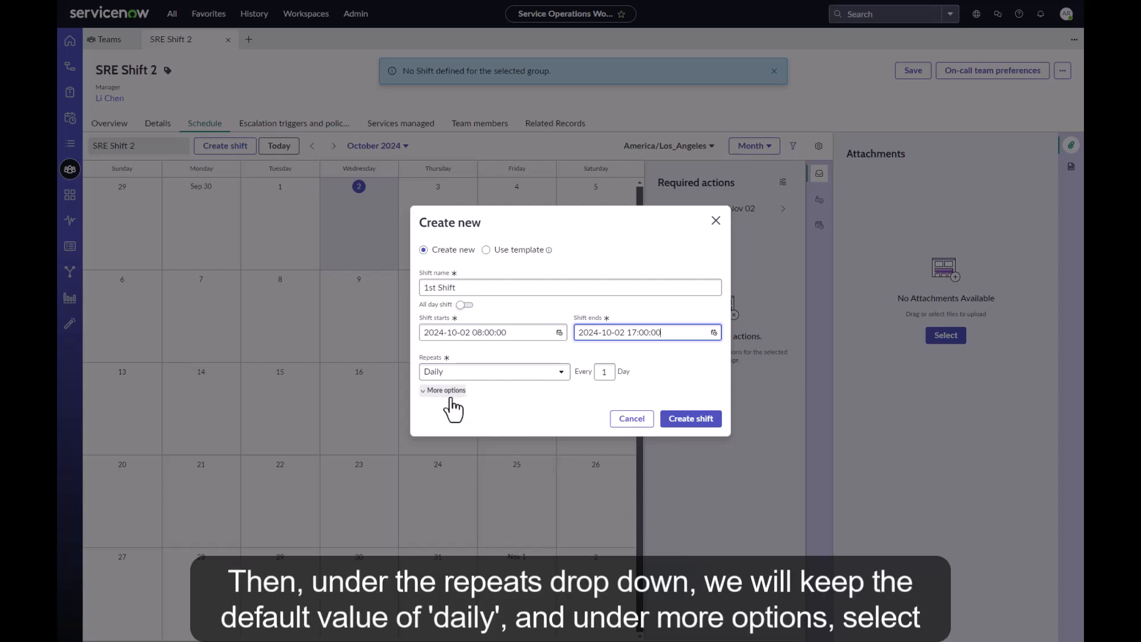
Set the recurrence to repeat until 2024-10-31 and create the shift.
click(445, 390)
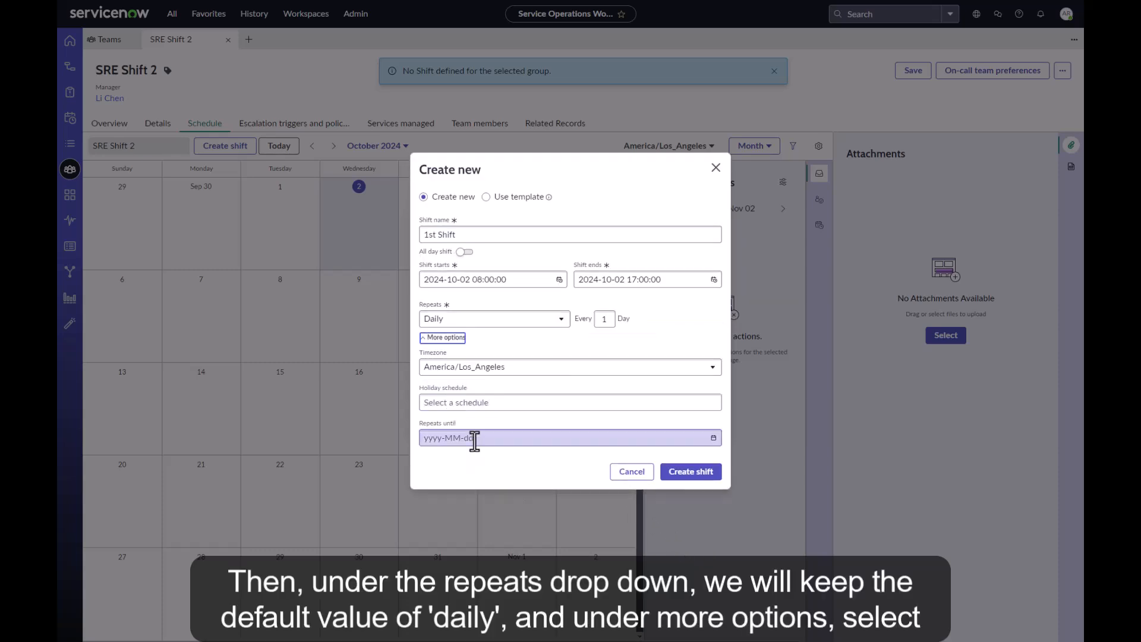
click(568, 437)
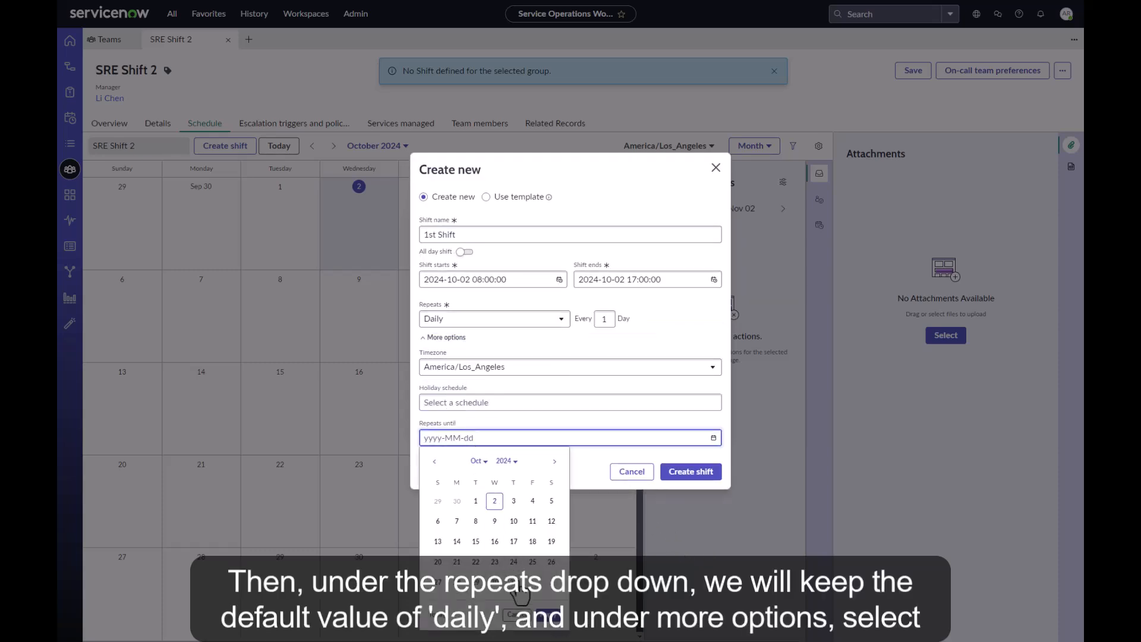
text(2024-10-31)
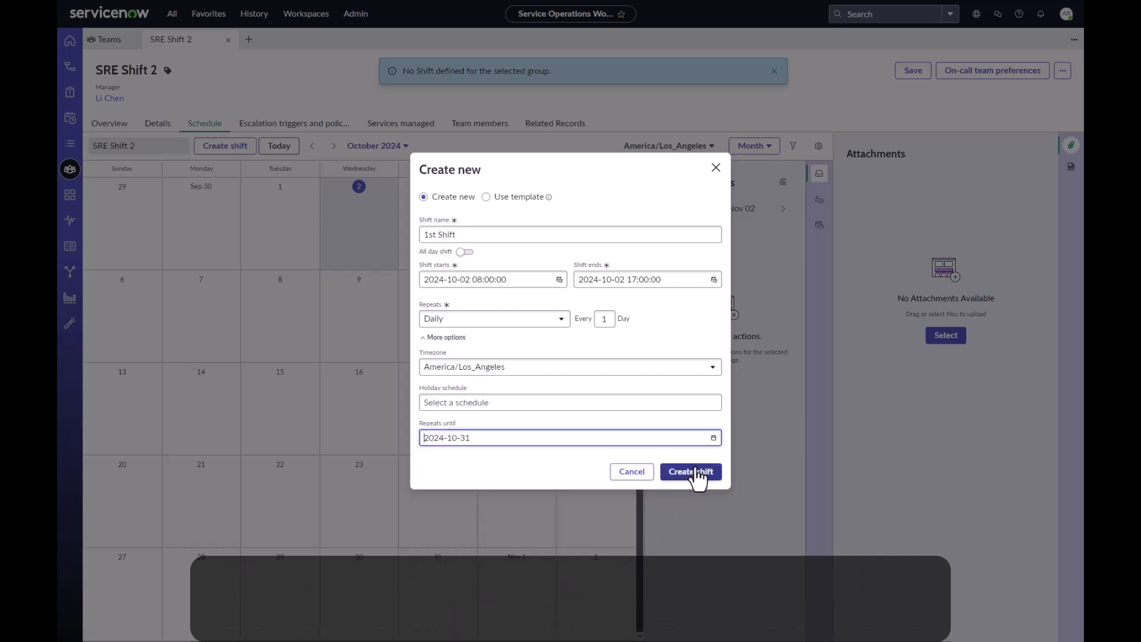
click(689, 470)
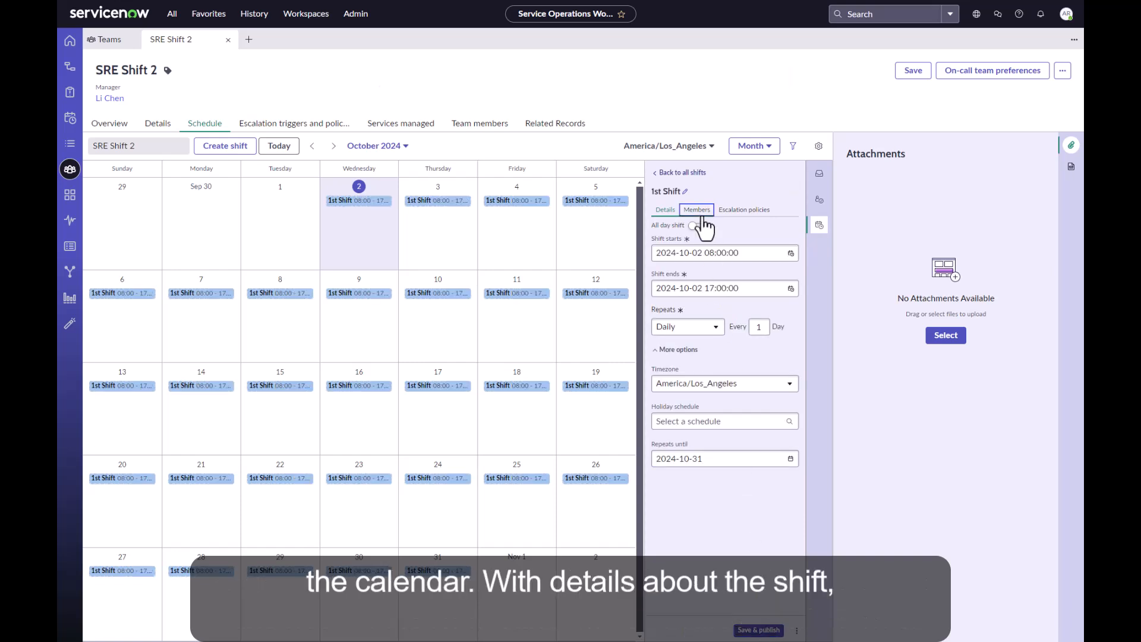
In the shift's Members, change the Primary level to repeat Daily instead of Weekly.
click(695, 210)
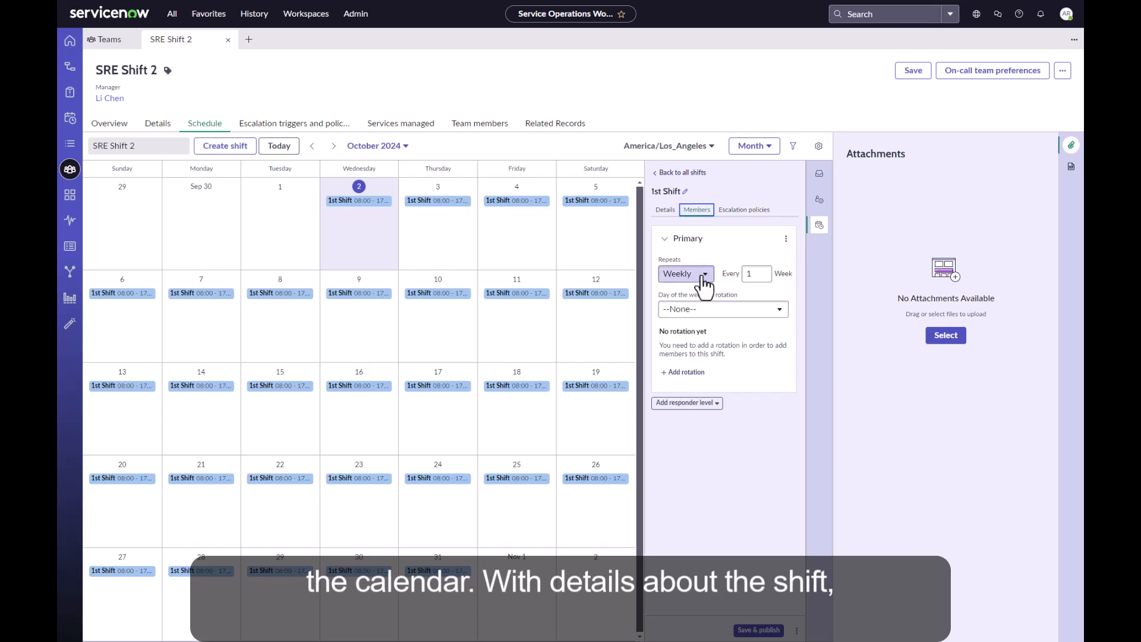
click(682, 273)
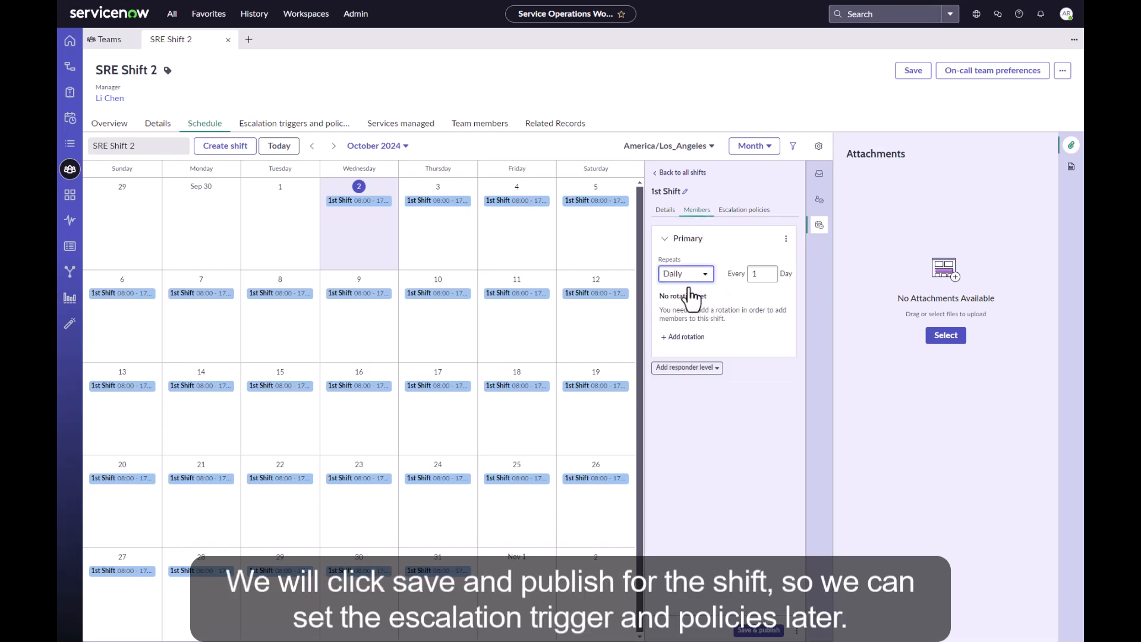
mouse_move(682, 337)
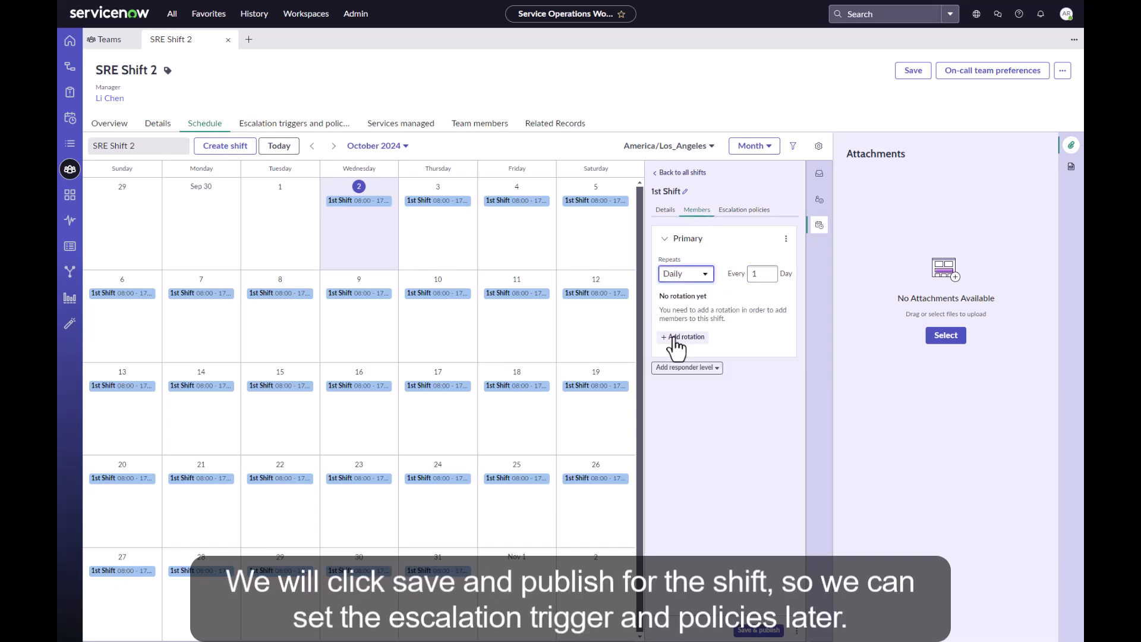
click(681, 336)
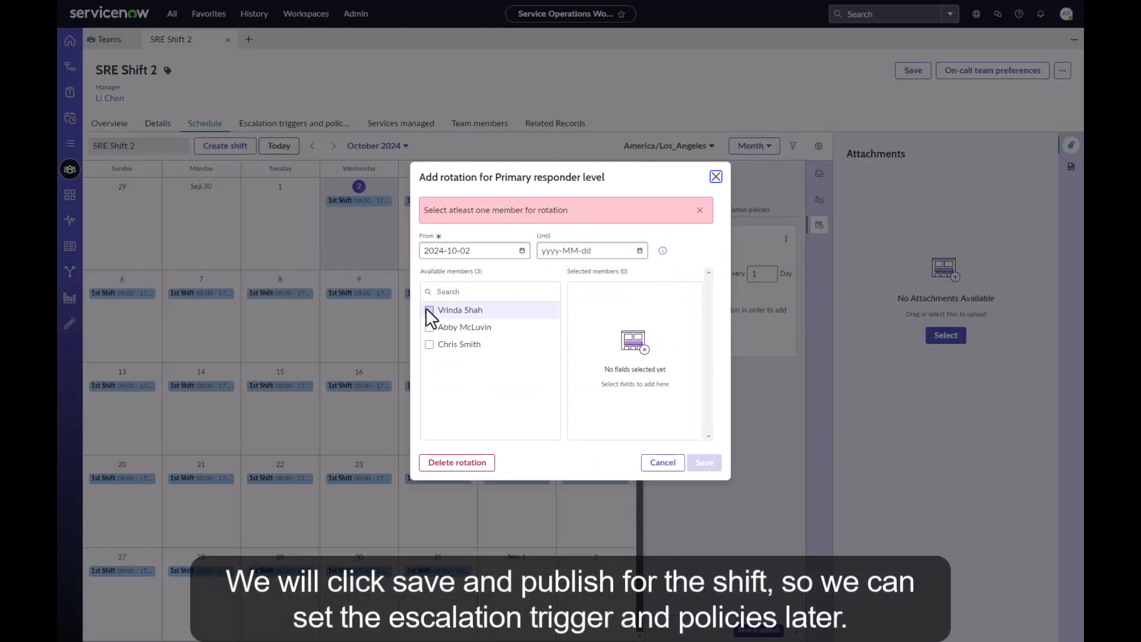
click(429, 309)
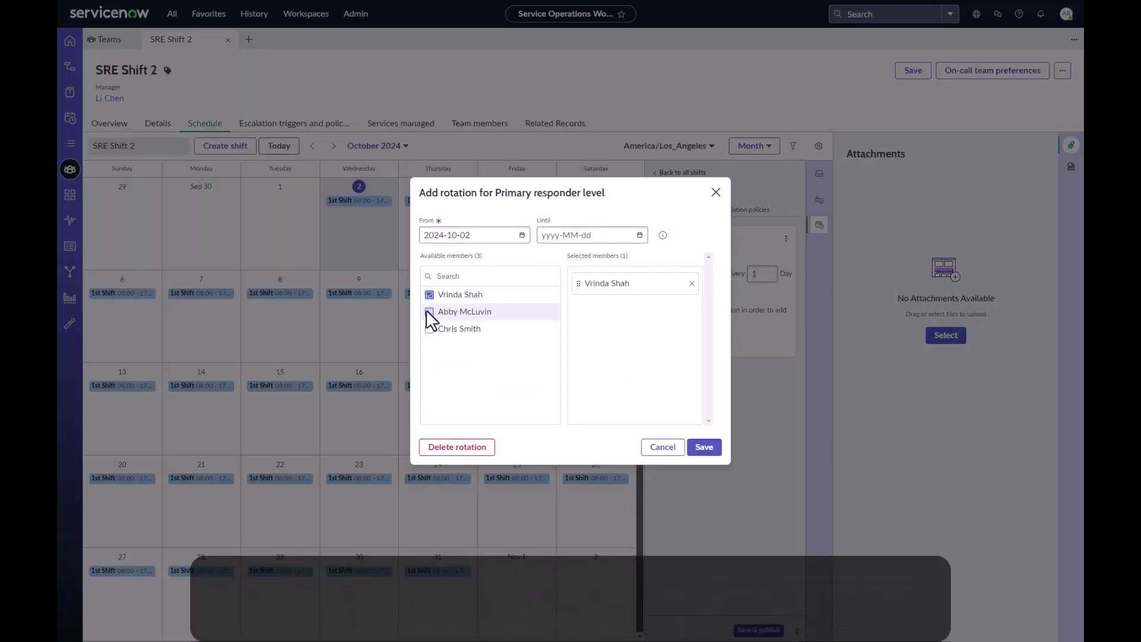
click(429, 311)
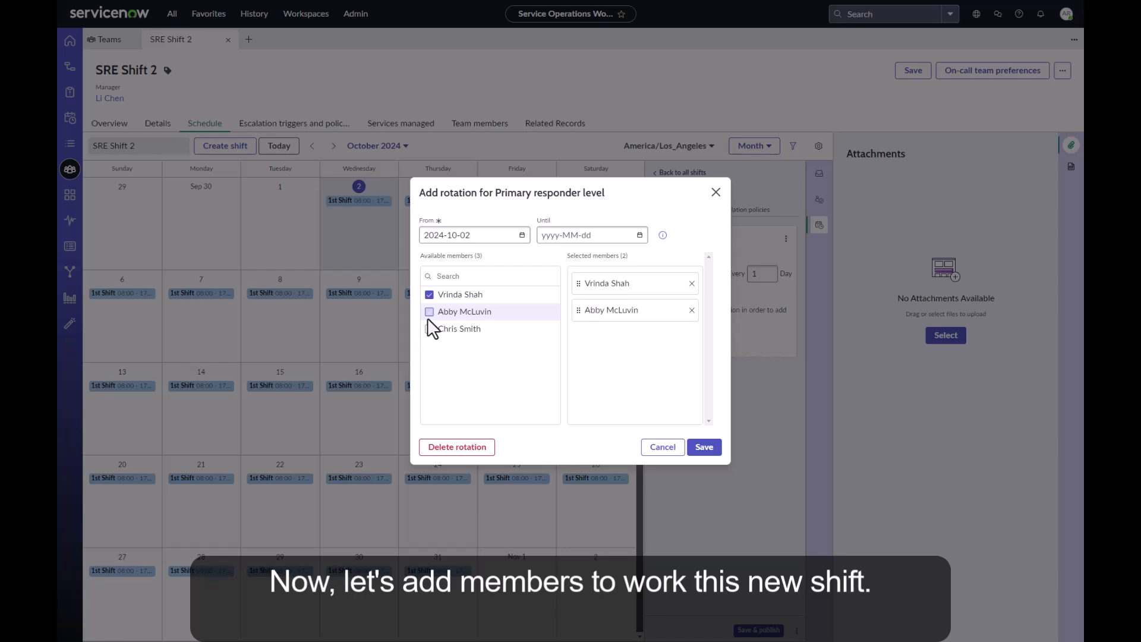
click(428, 311)
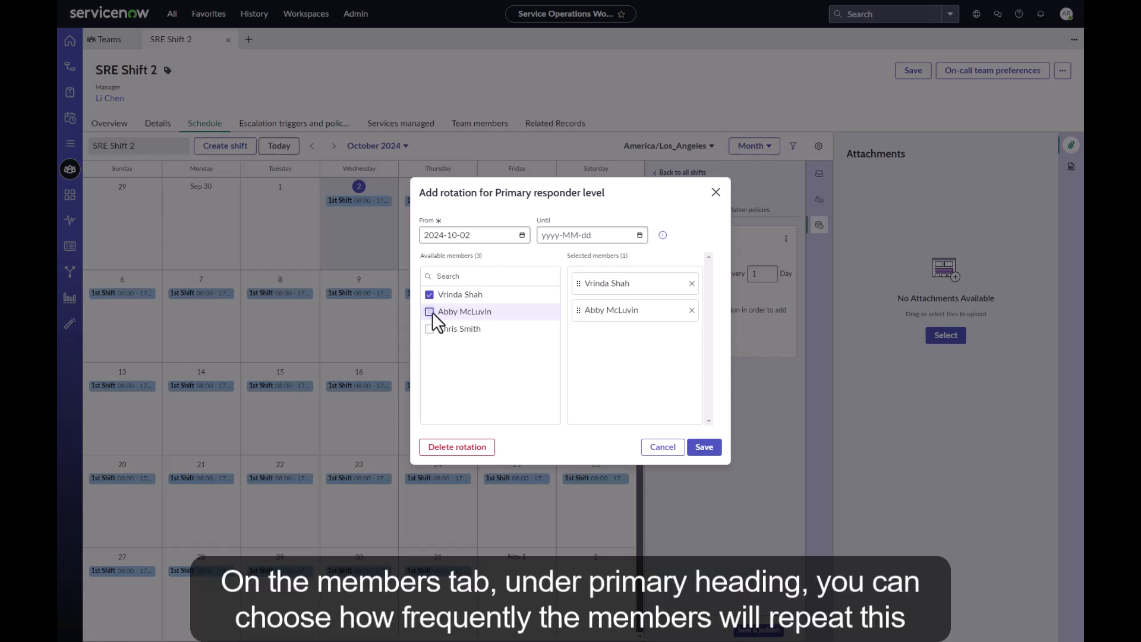
click(428, 312)
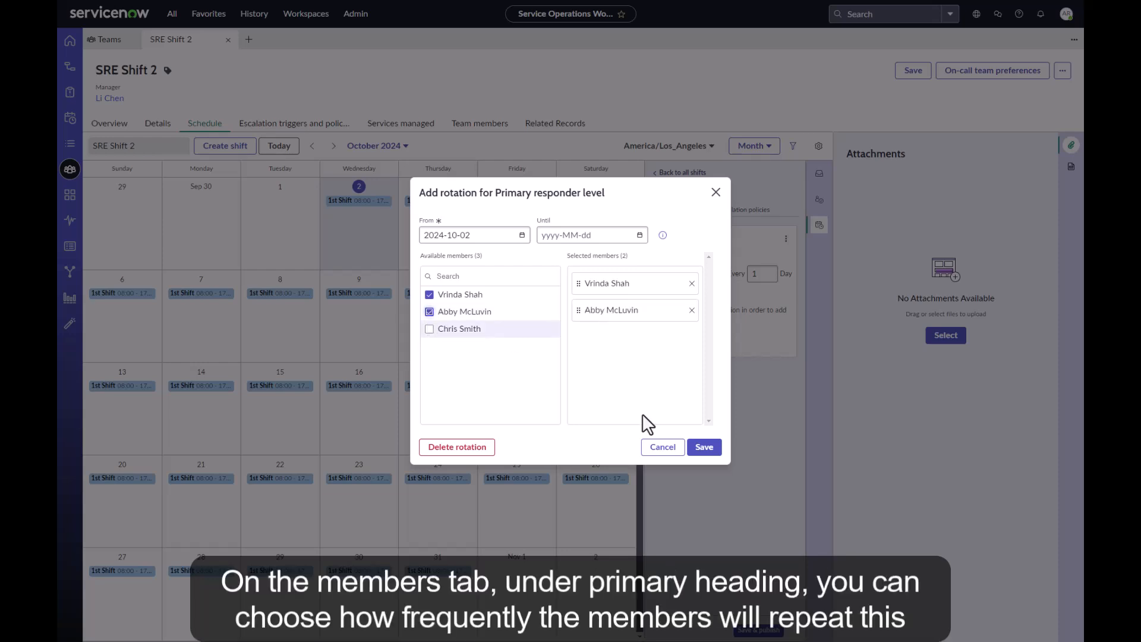
click(702, 446)
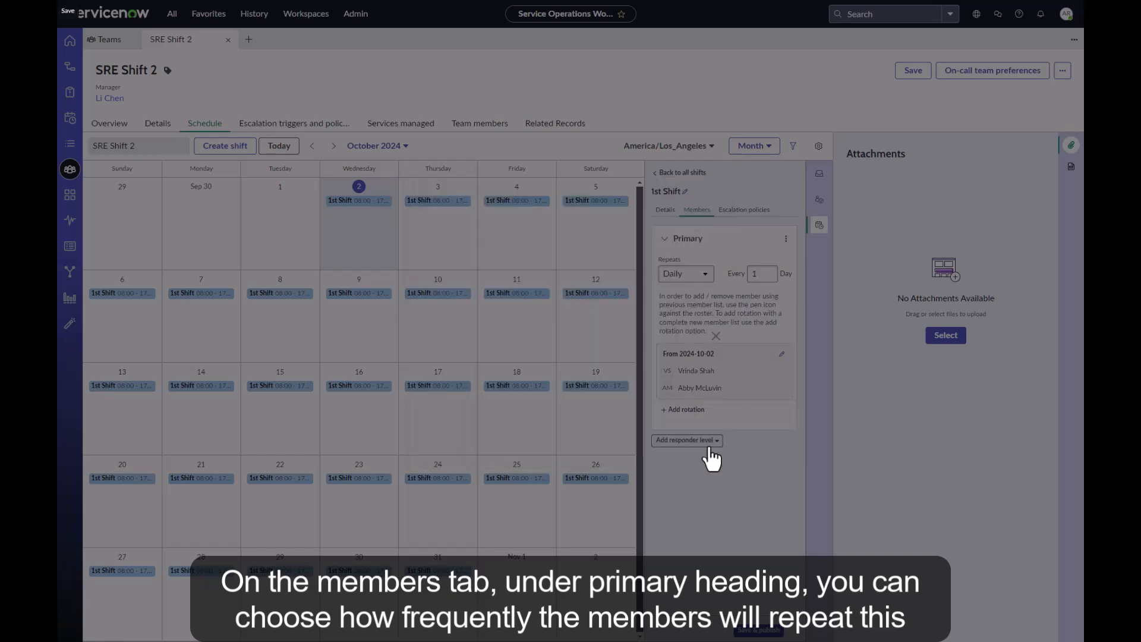
Save & publish the rotation, then go to the team's Escalation policies.
click(684, 440)
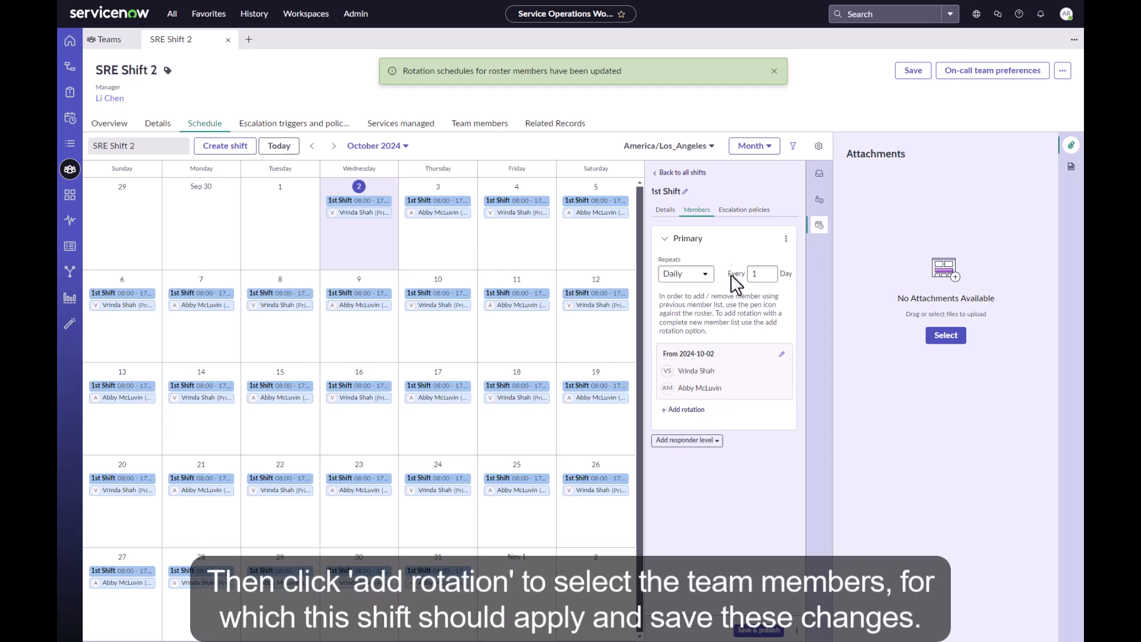
mouse_move(743, 215)
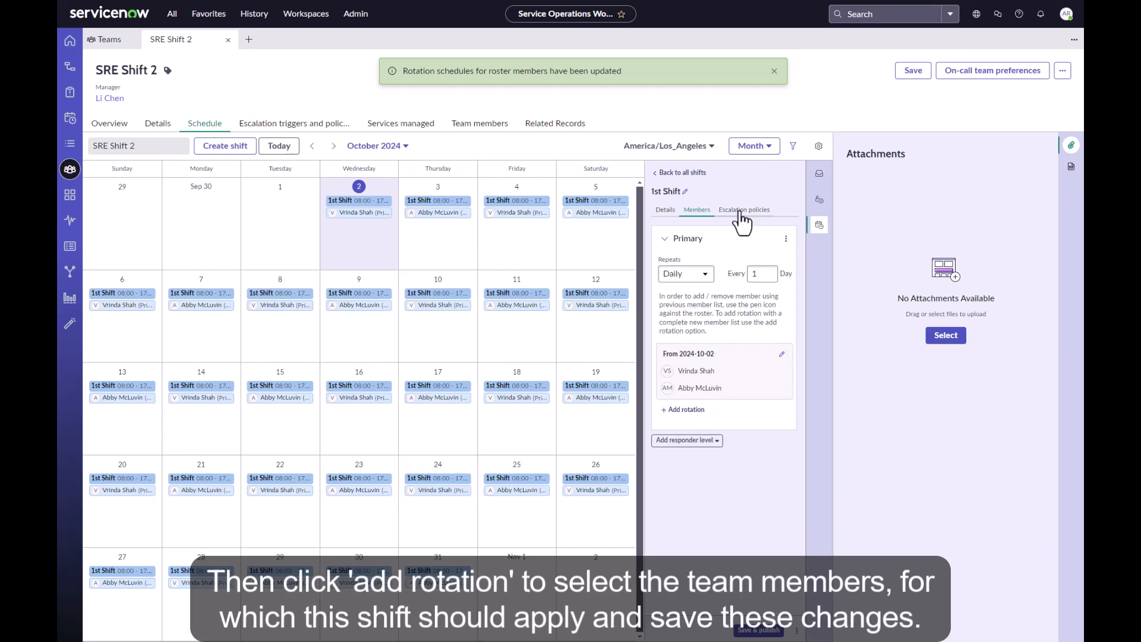
click(743, 210)
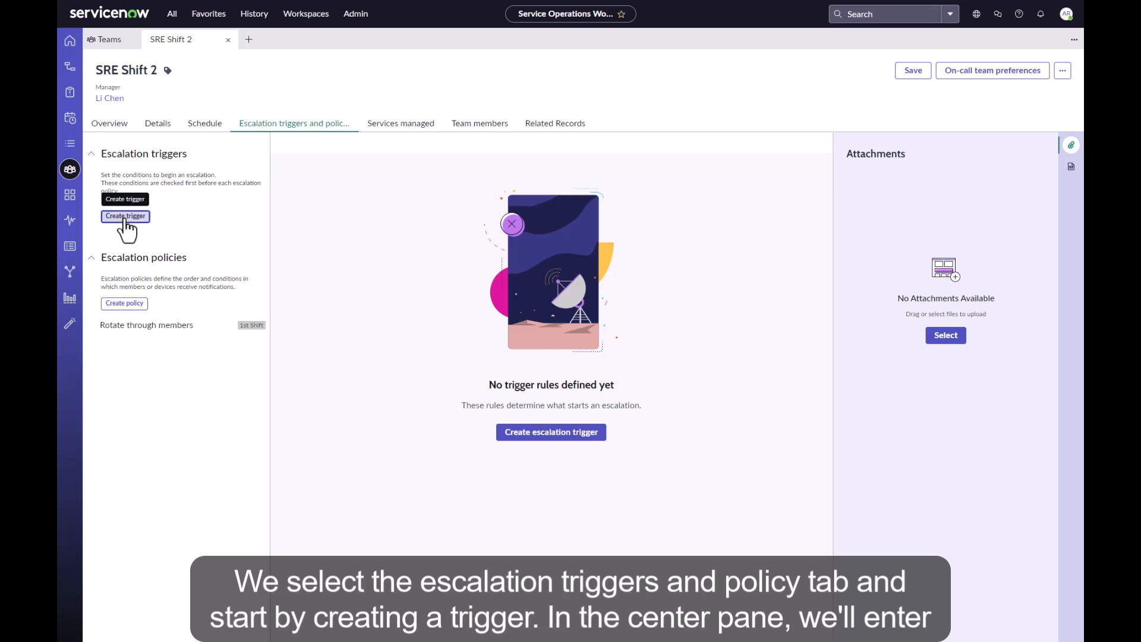
Name the trigger 'P1 Incident' with order 100, keep it Active, and expand Conditions.
click(124, 215)
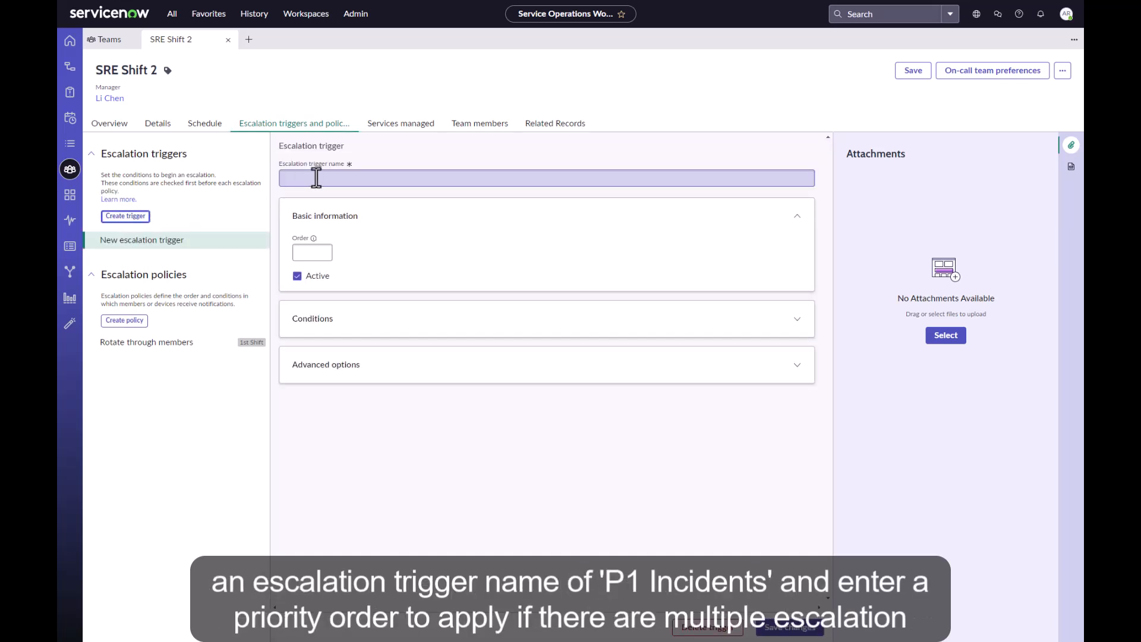
text(P)
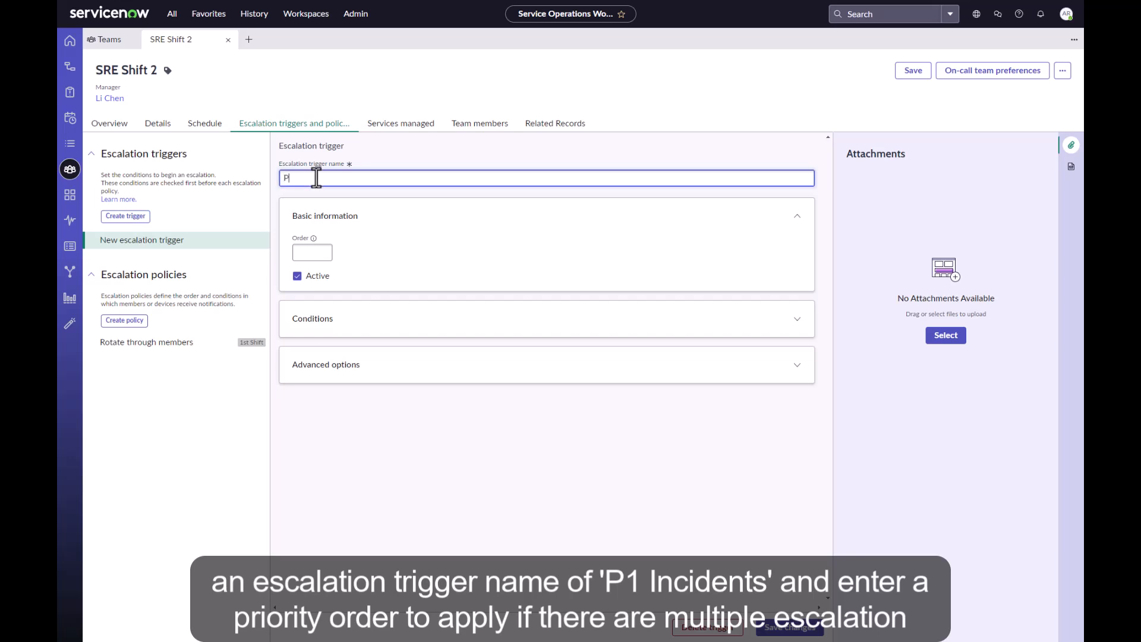
text(1 Incident)
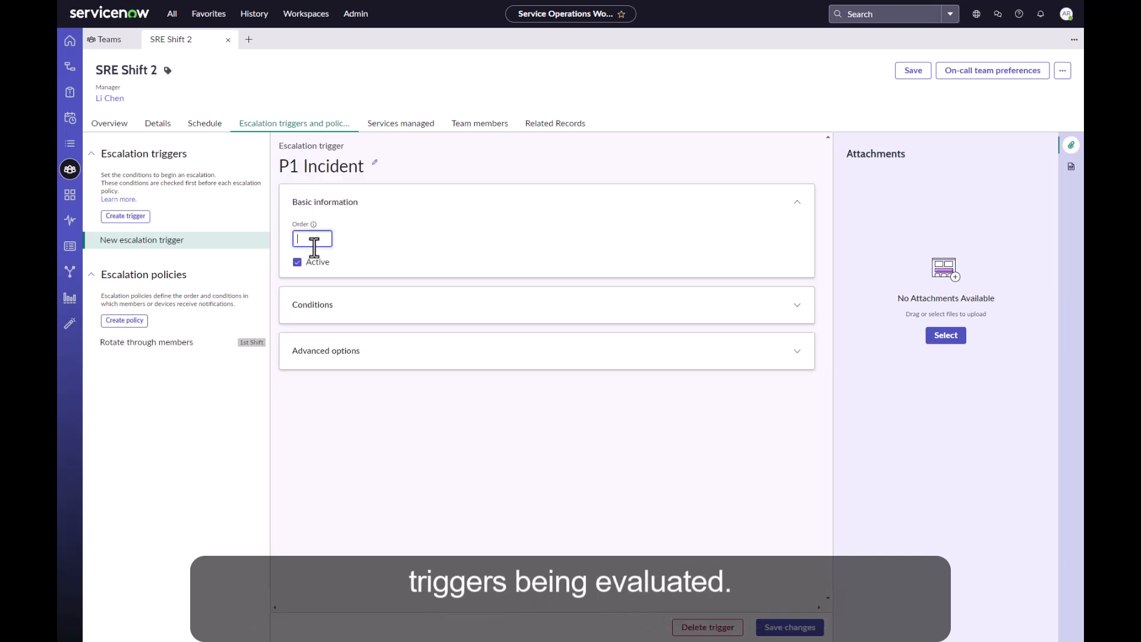
text(100)
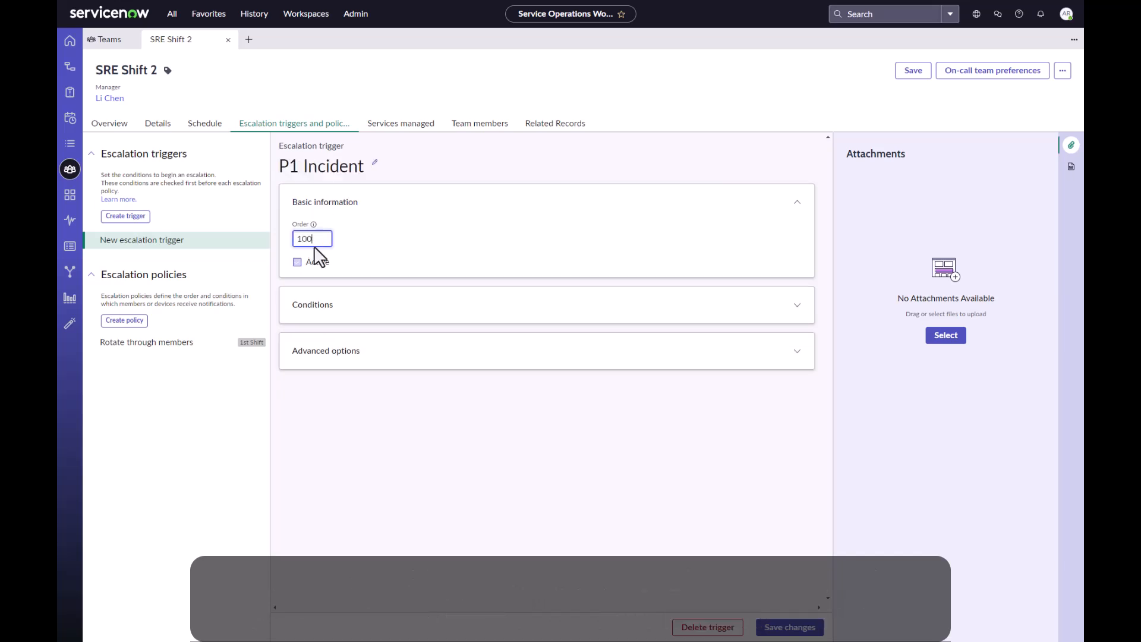
click(297, 262)
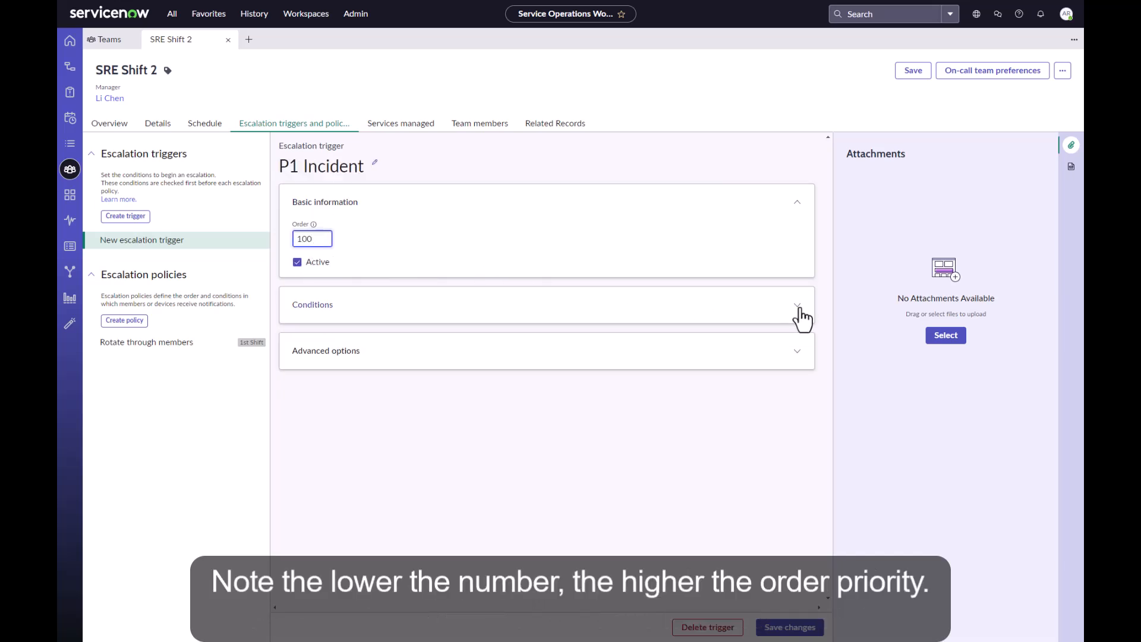
click(796, 304)
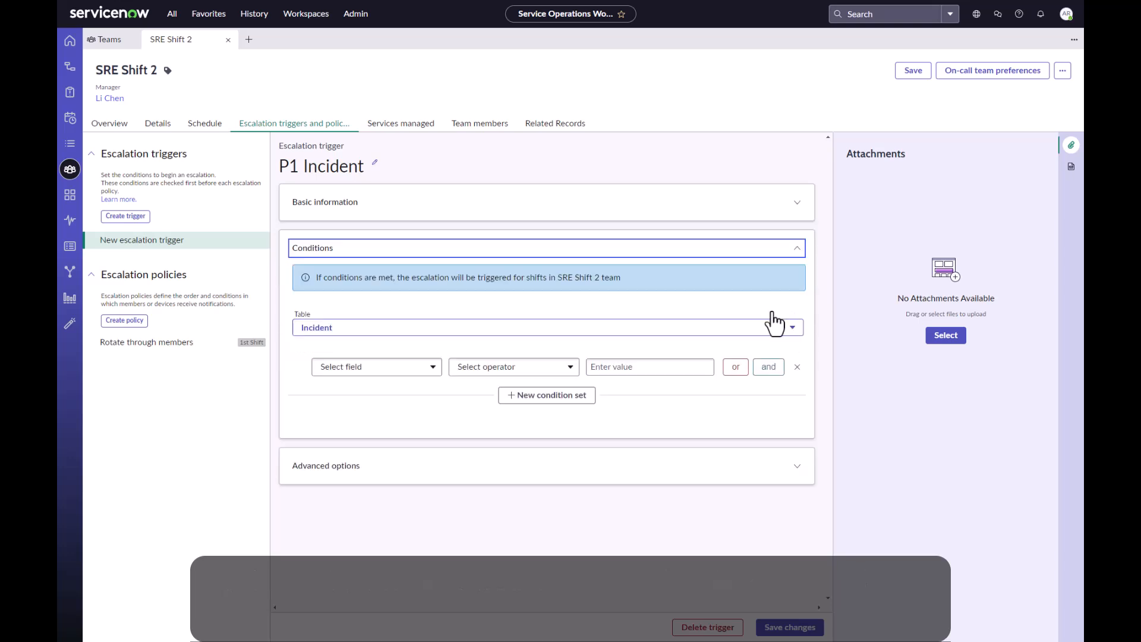
Set the condition Priority is 1 - Critical on the Incident table.
click(375, 366)
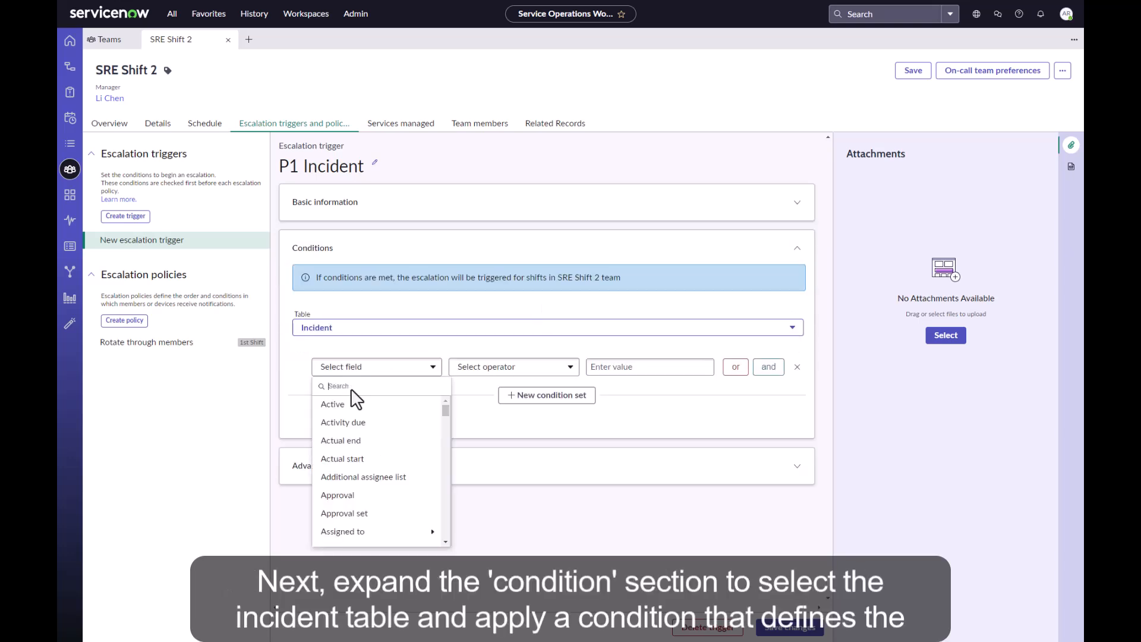
text(Prior)
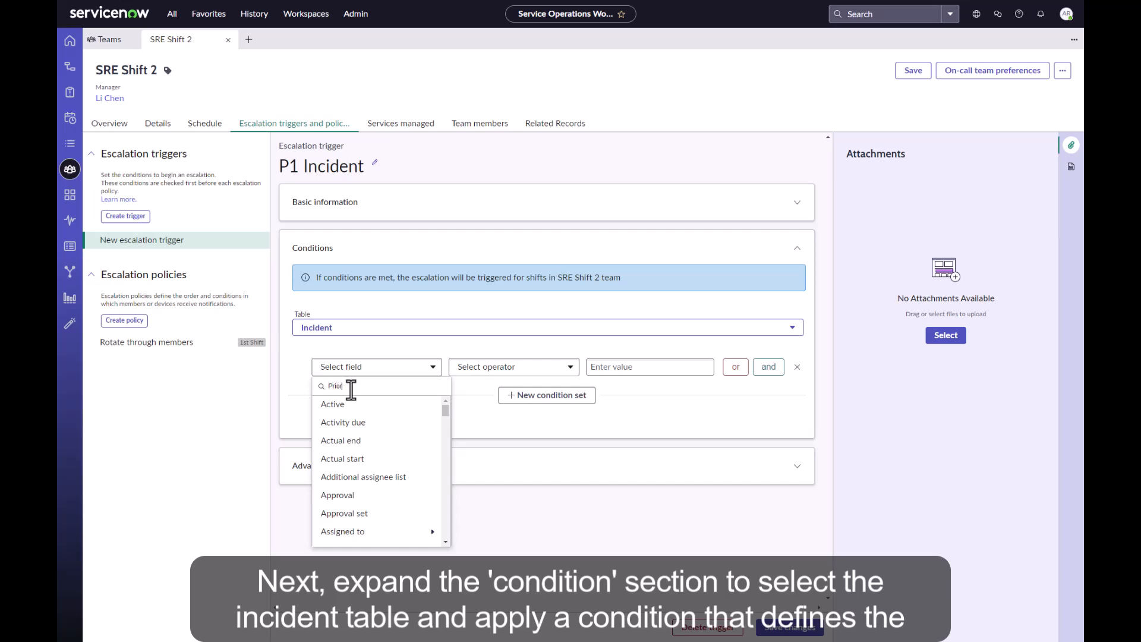
click(339, 385)
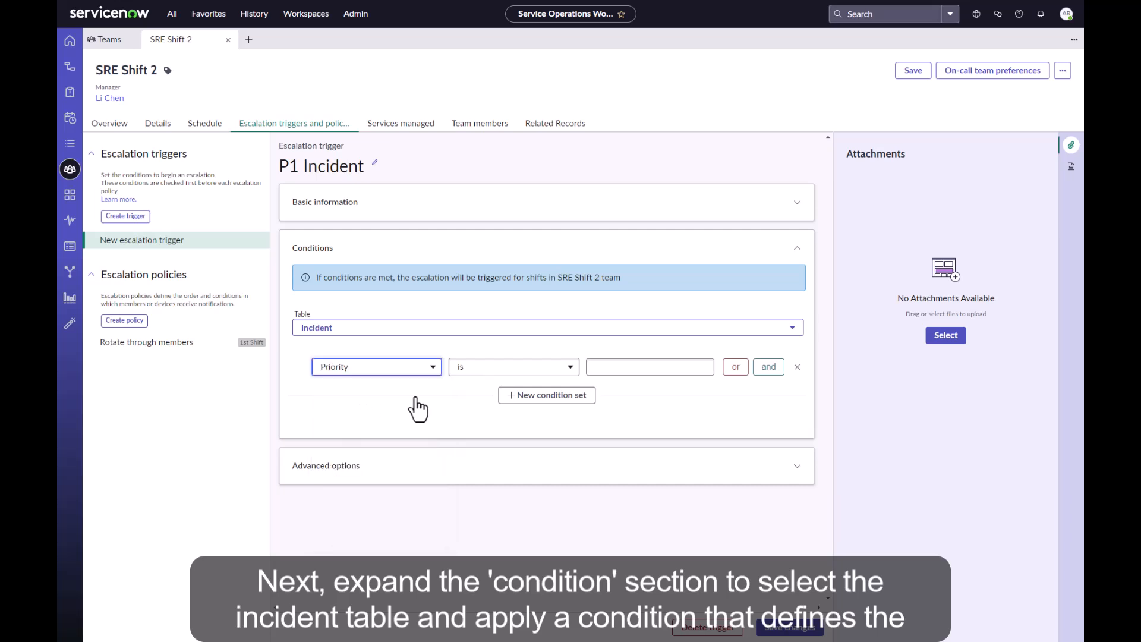
click(648, 366)
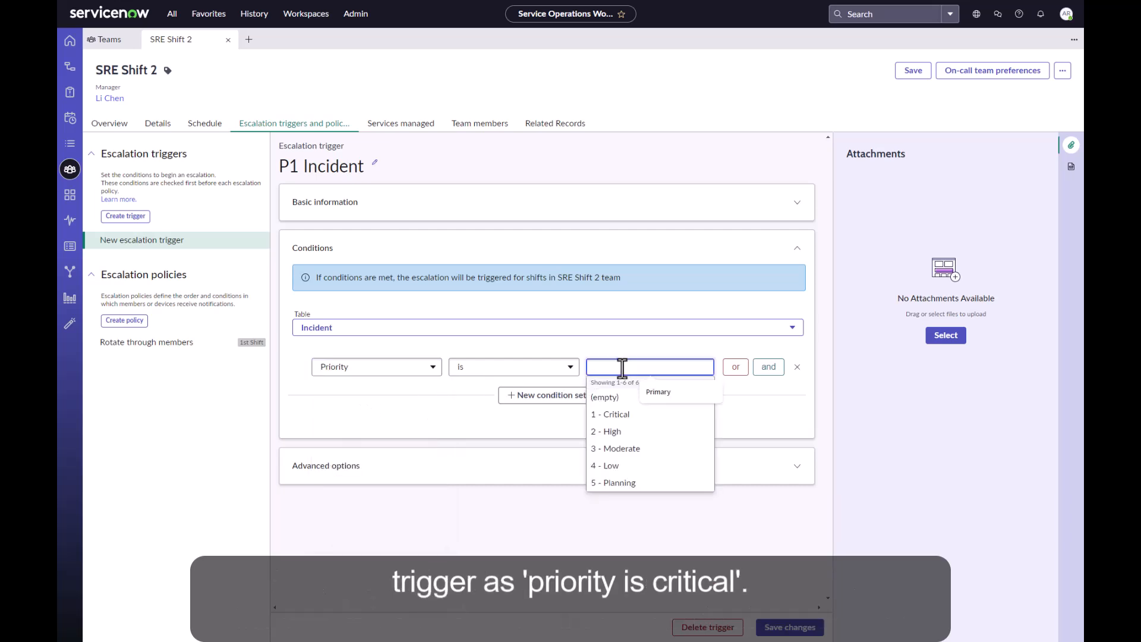
click(609, 414)
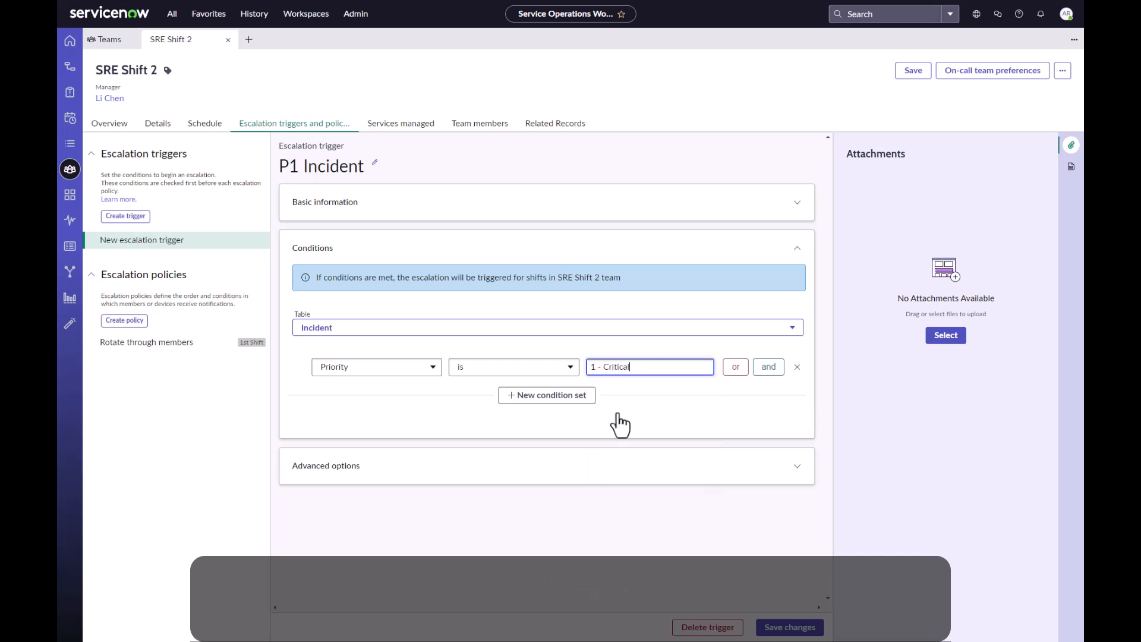
mouse_move(620, 425)
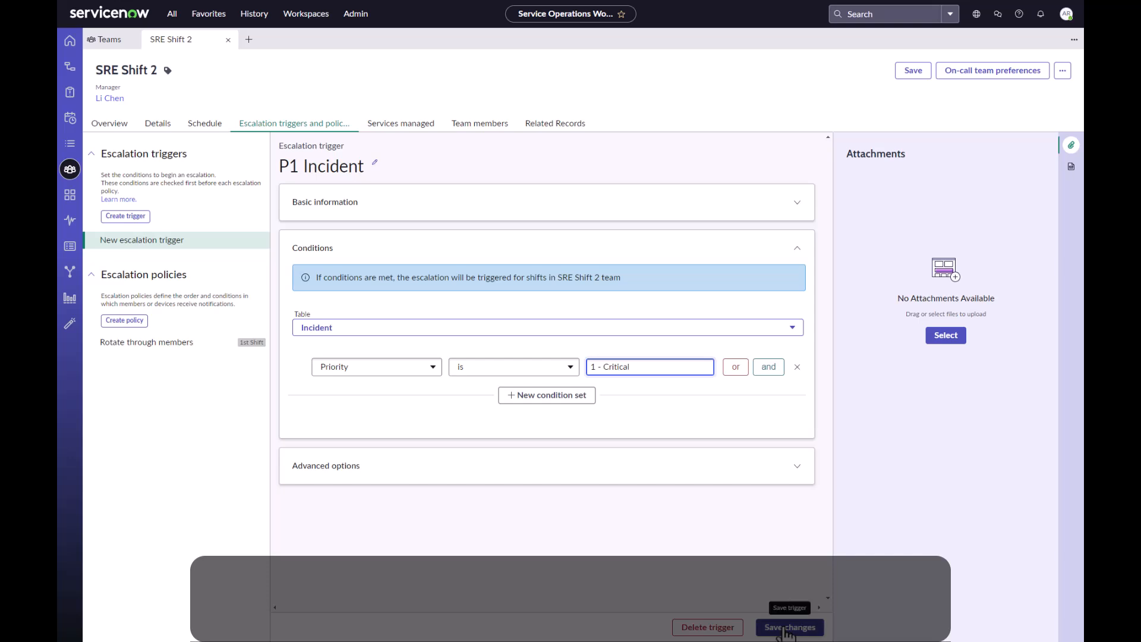
Save the P1 Incident trigger and start a new escalation policy.
click(788, 626)
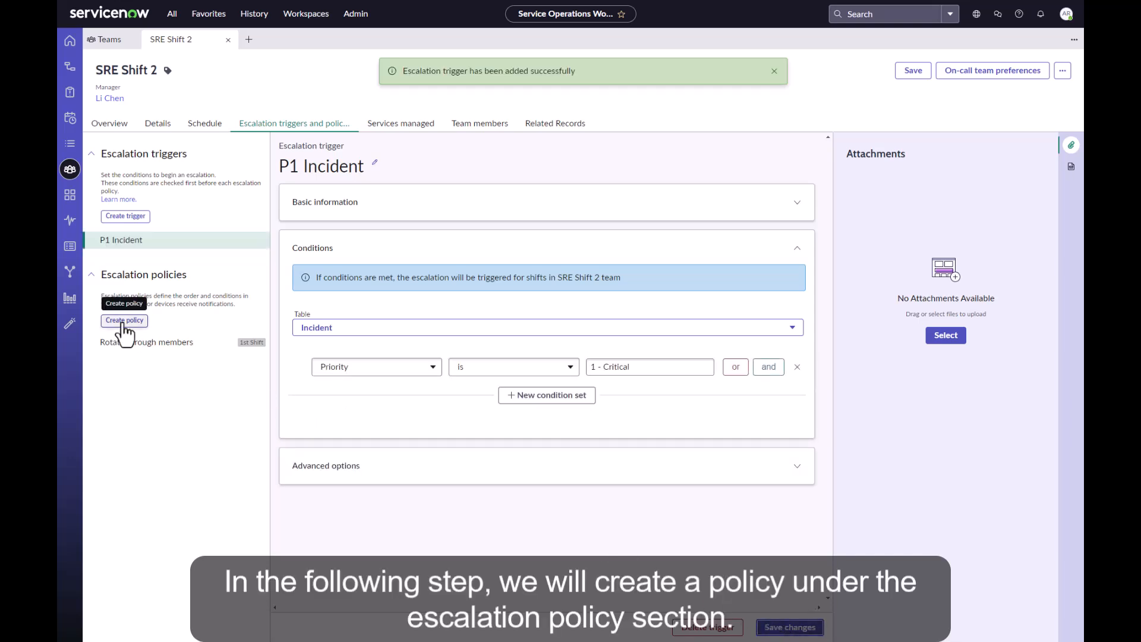
click(124, 320)
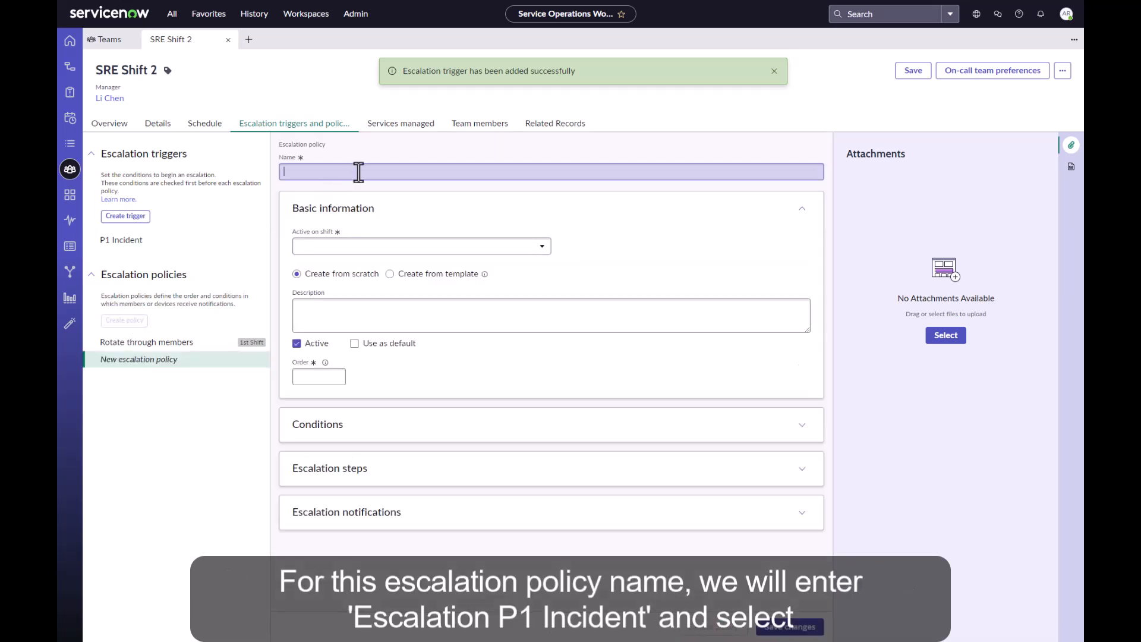
Name the policy 'Escalate P1 Incident', active on 1st Shift, and use it as default.
text(Escalate)
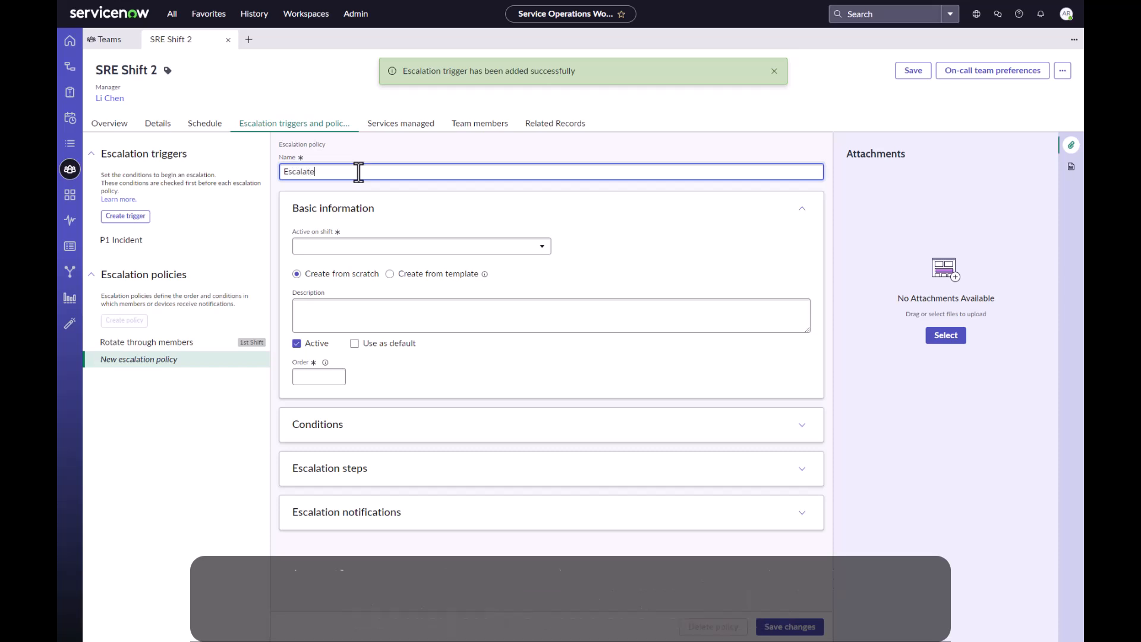
text(P1 Incident)
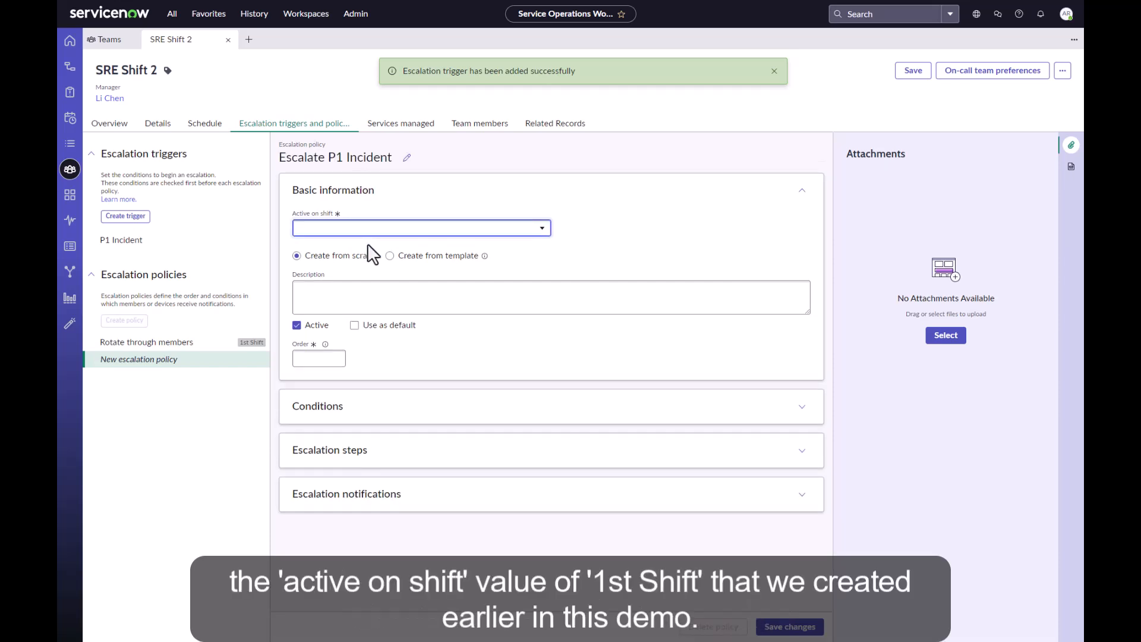
click(420, 228)
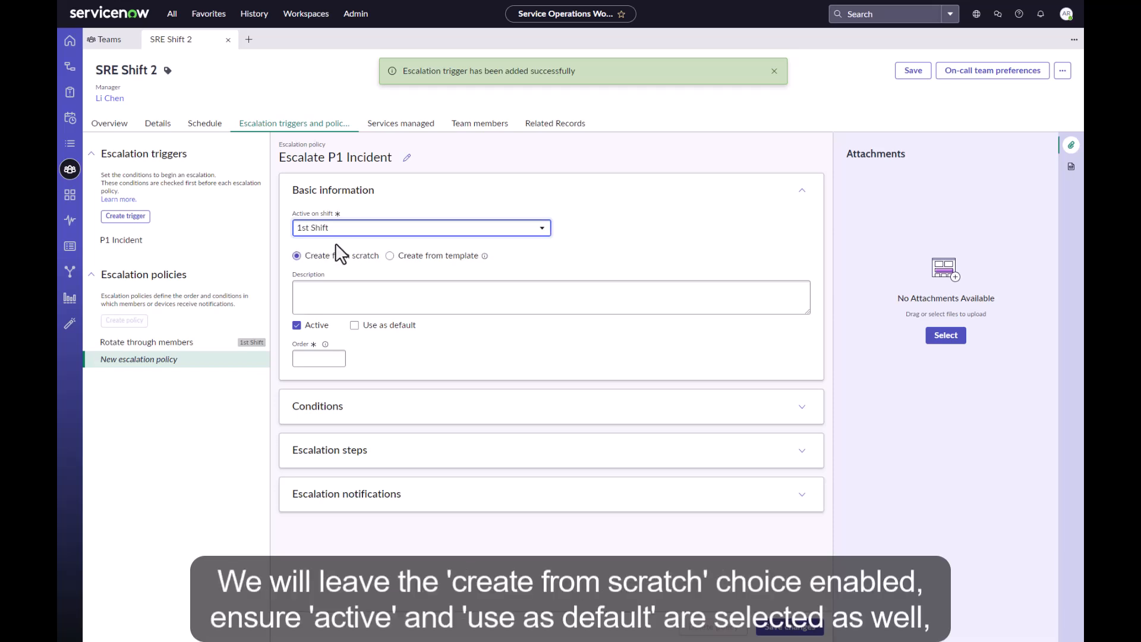
click(354, 324)
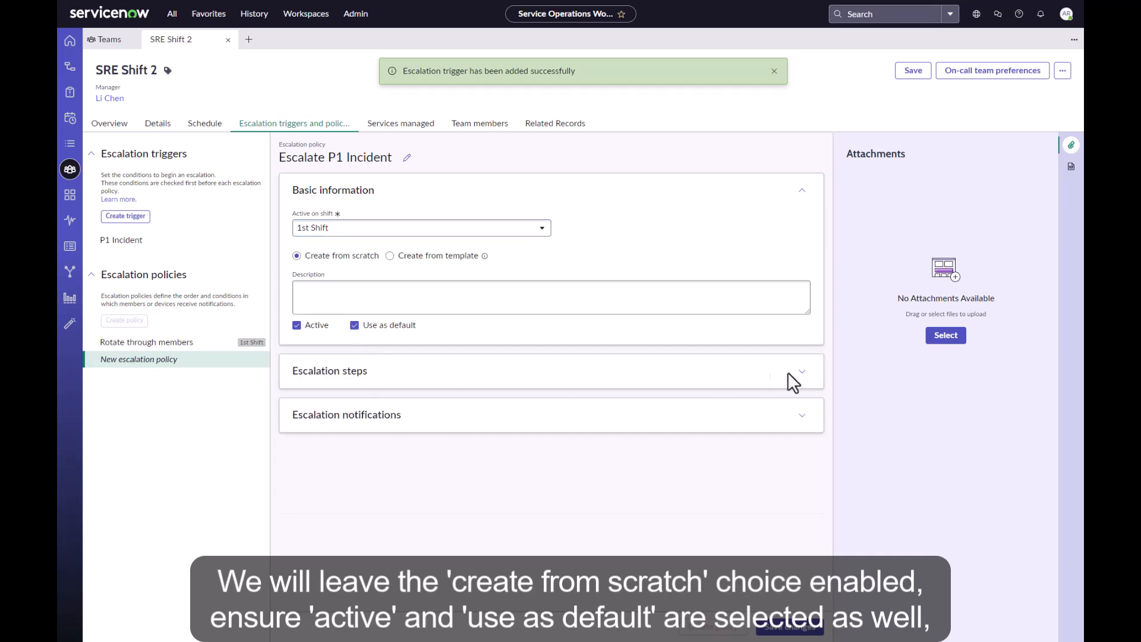
Expand Escalation steps and begin adding a step.
click(801, 370)
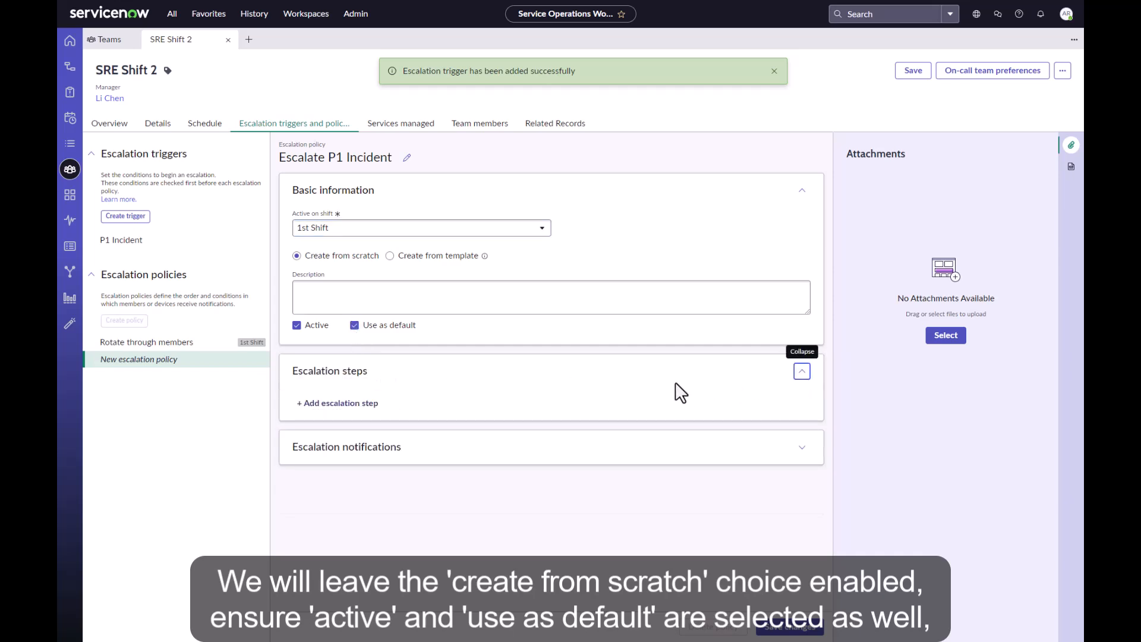
click(337, 402)
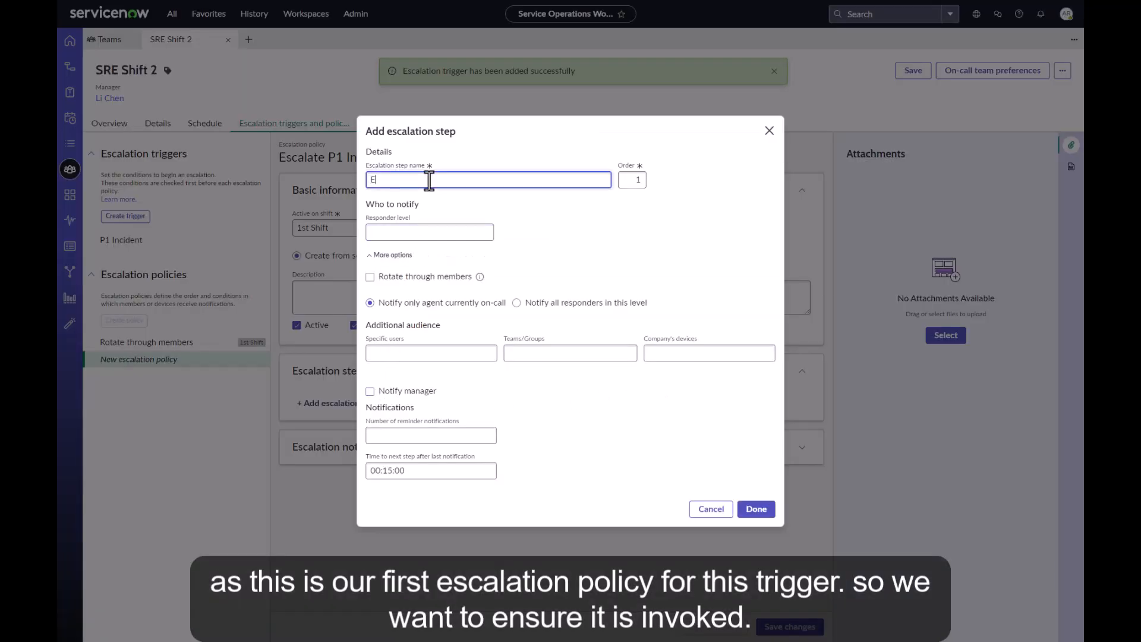
Name the step 'Escalate P1 Incident step', rotating through Primary responders.
text(Escalate P1)
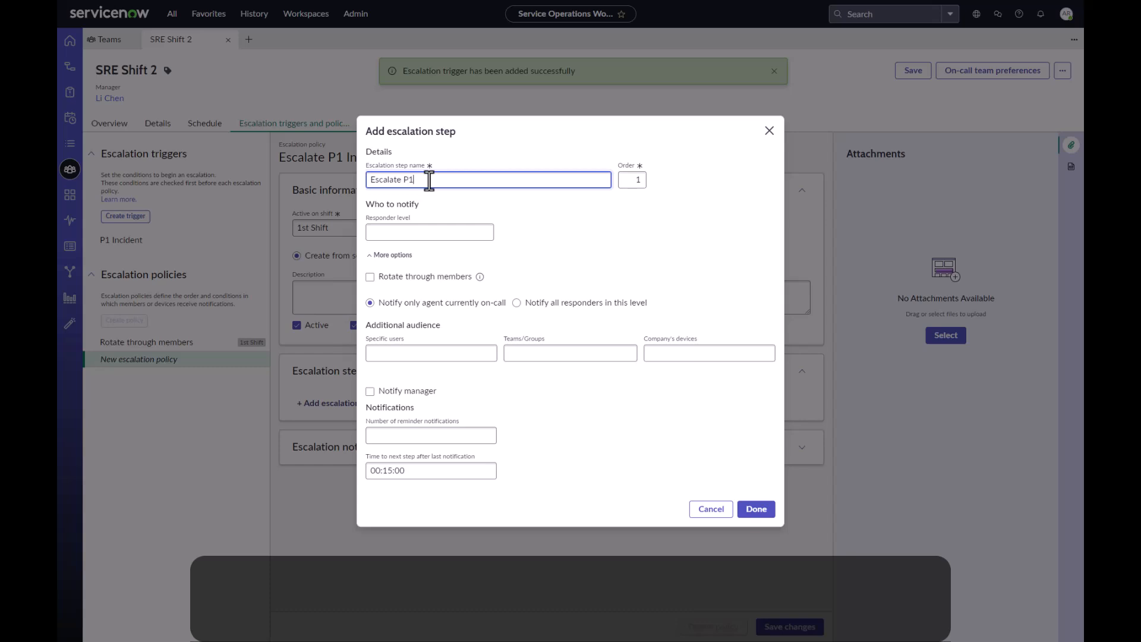
text(Incident step)
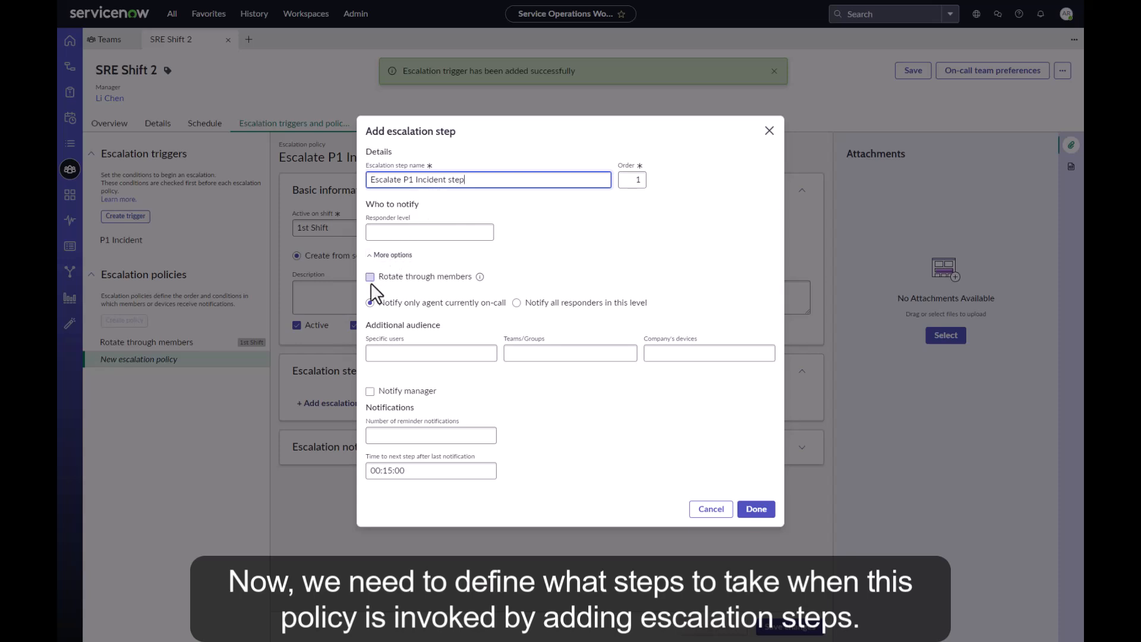
click(370, 276)
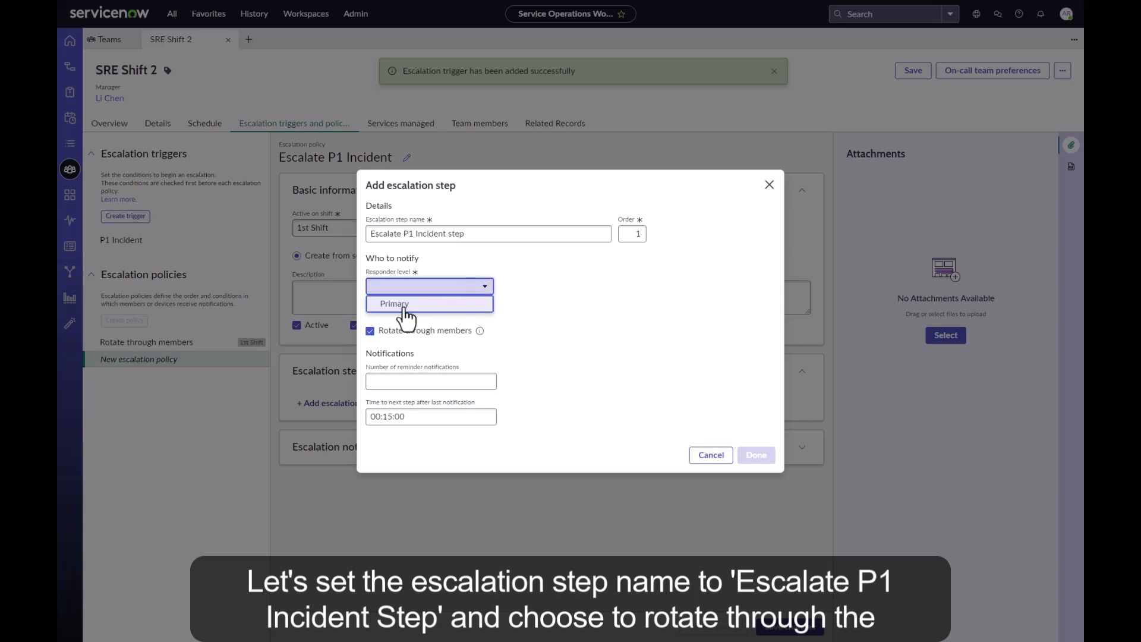
click(393, 303)
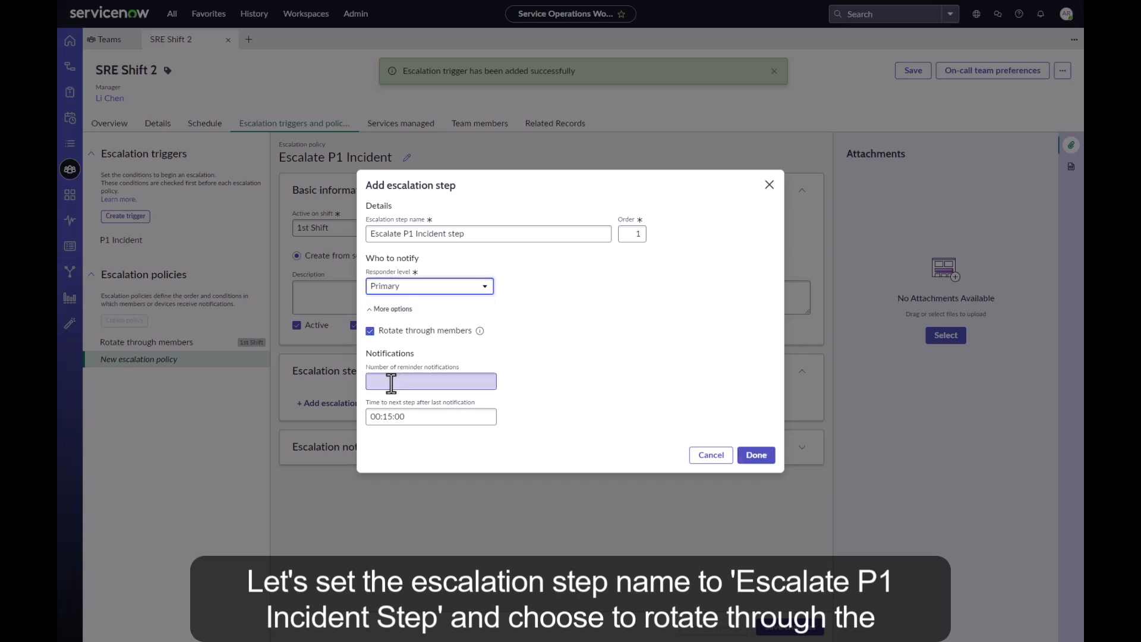
Set 2 reminders at a 00:15:00 interval and finish the step.
text(2)
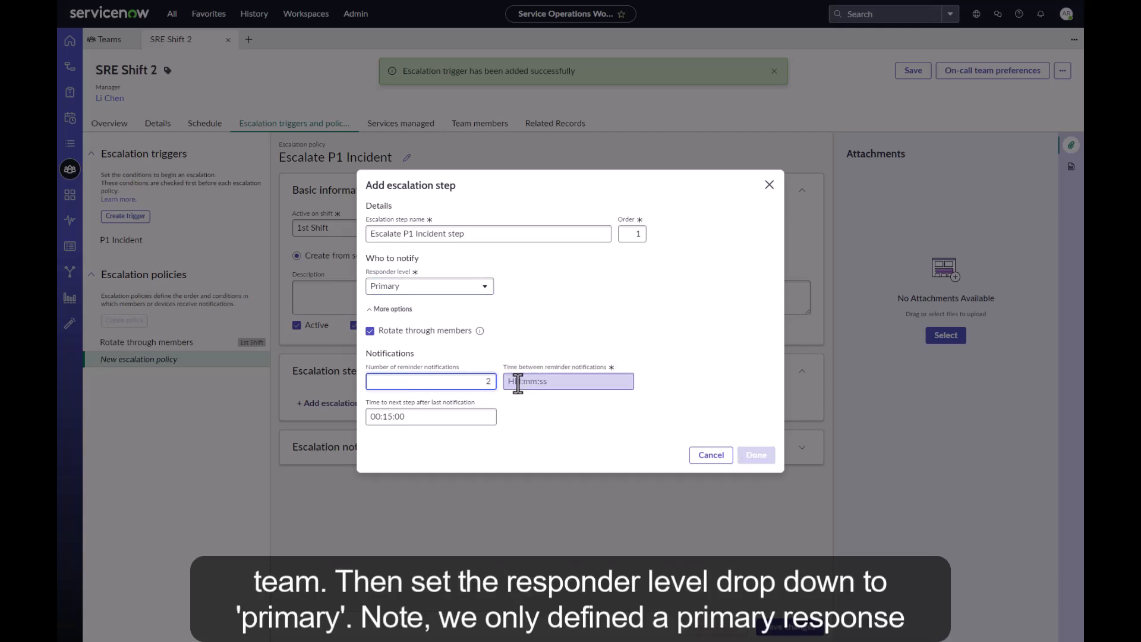
text(0)
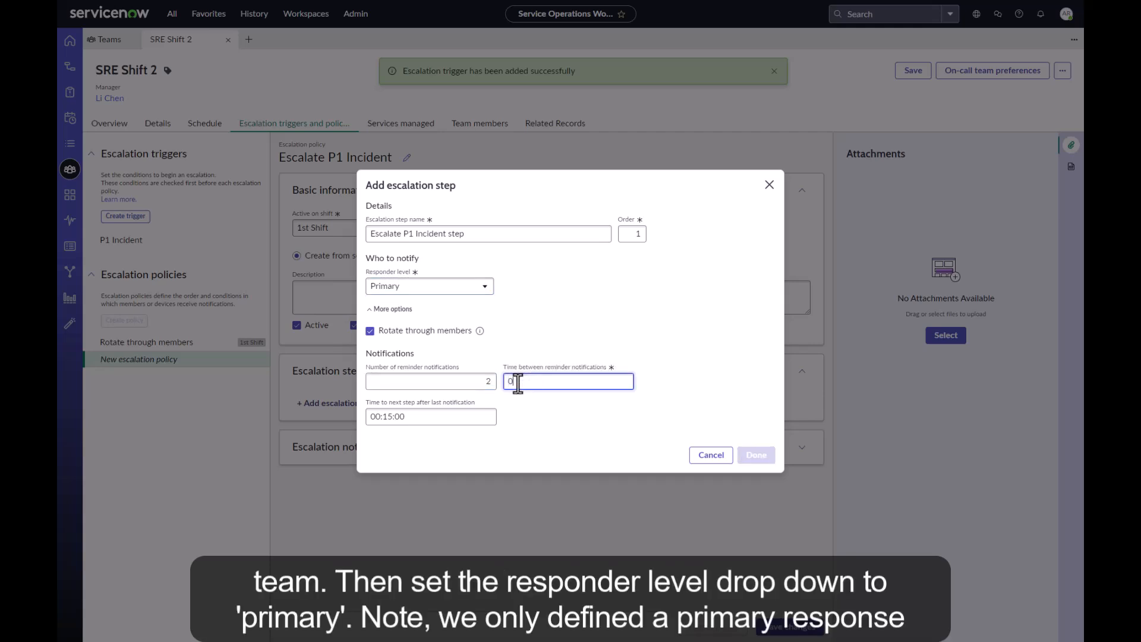
text(00:15:00)
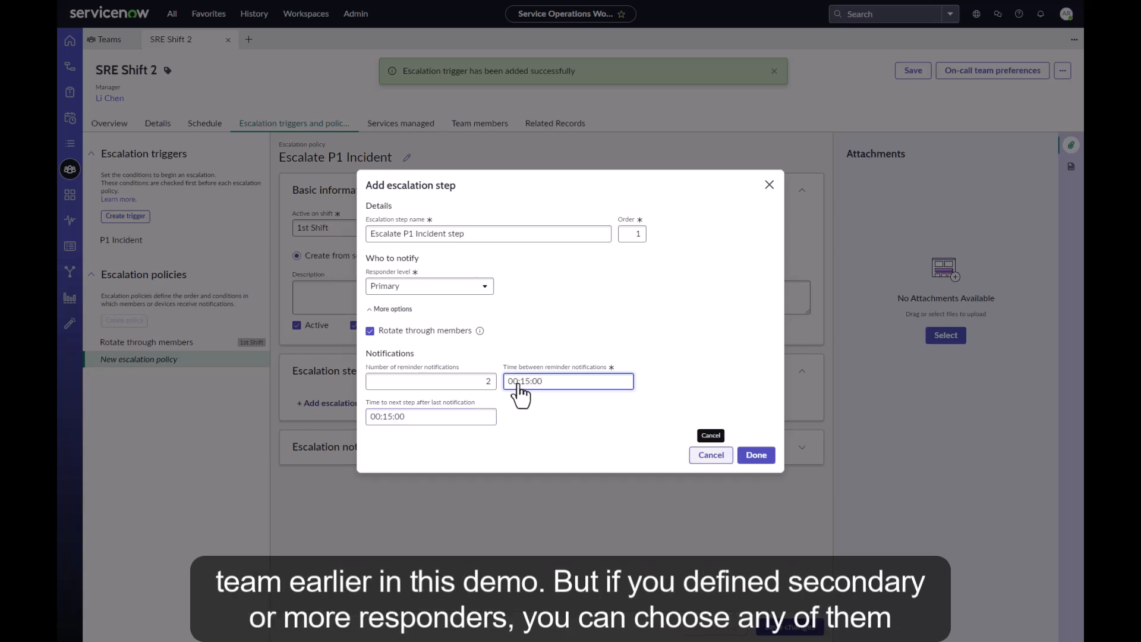
click(756, 453)
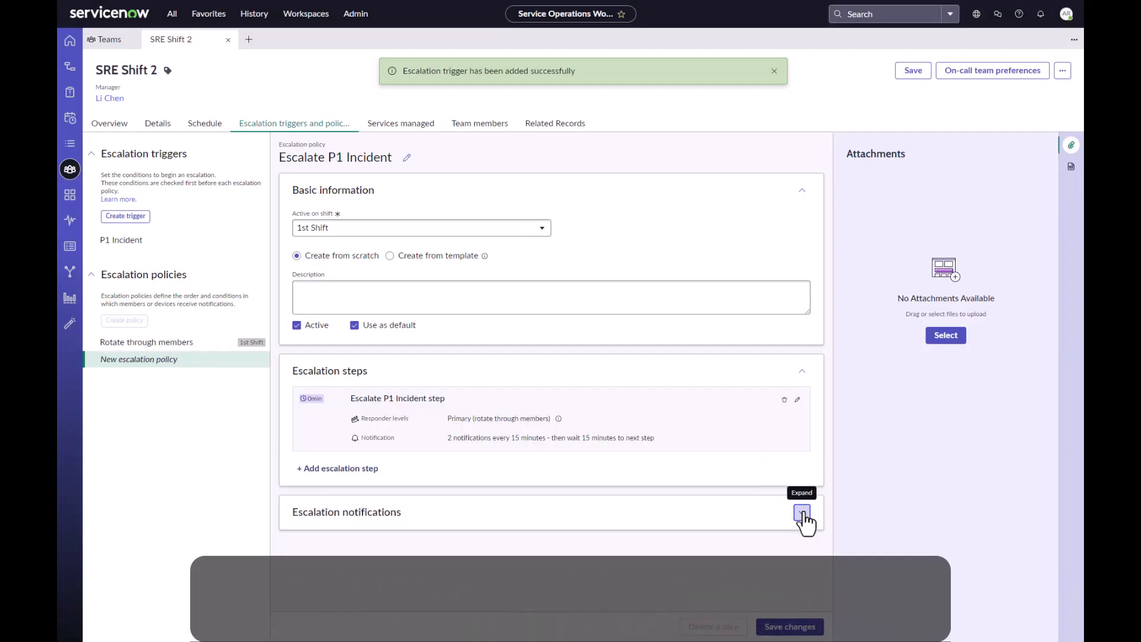
Save the Escalate P1 Incident policy so it is listed for 1st Shift.
click(800, 513)
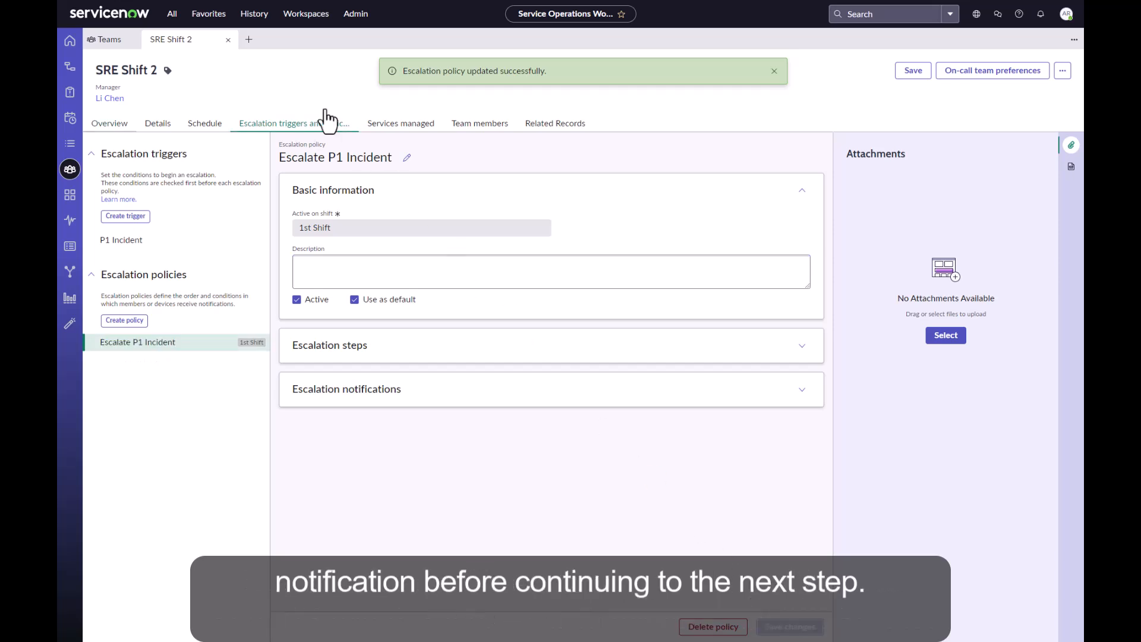
mouse_move(109, 123)
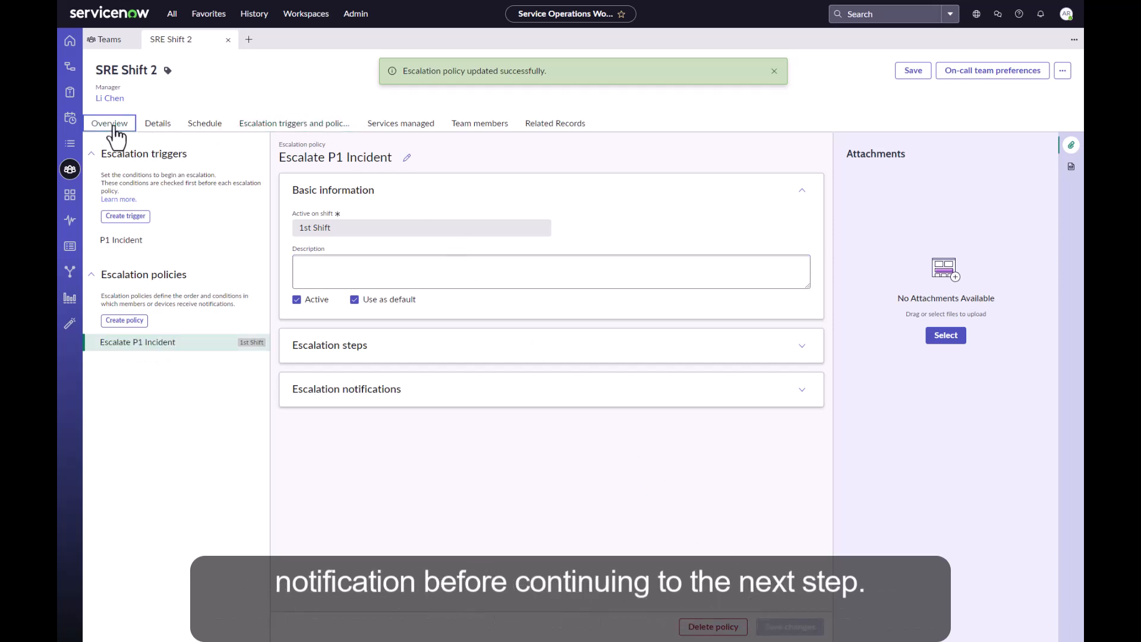
Show the SRE Shift 2 team's overview, then its October on-call schedule calendar.
click(109, 123)
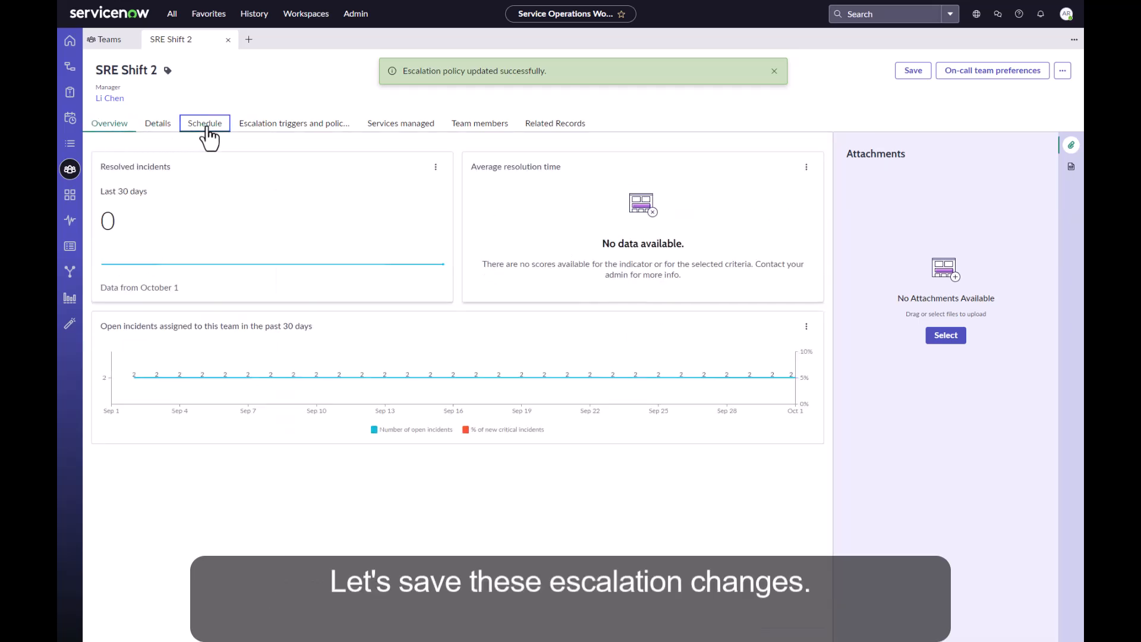
click(205, 123)
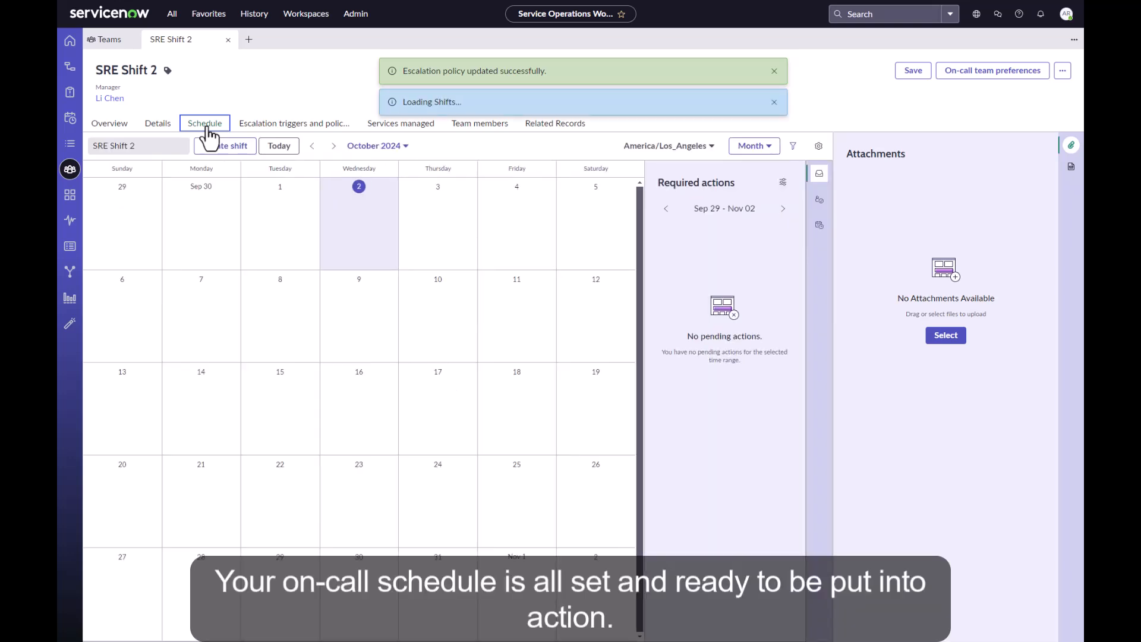